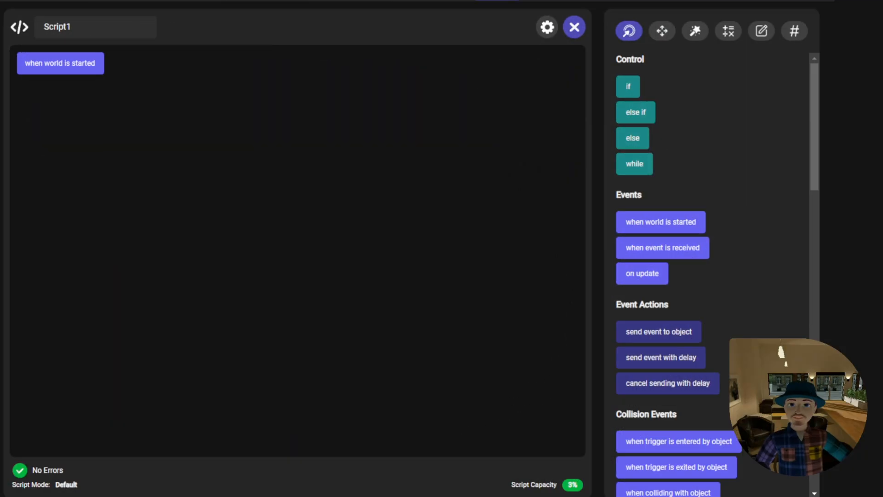
mouse_move(646, 228)
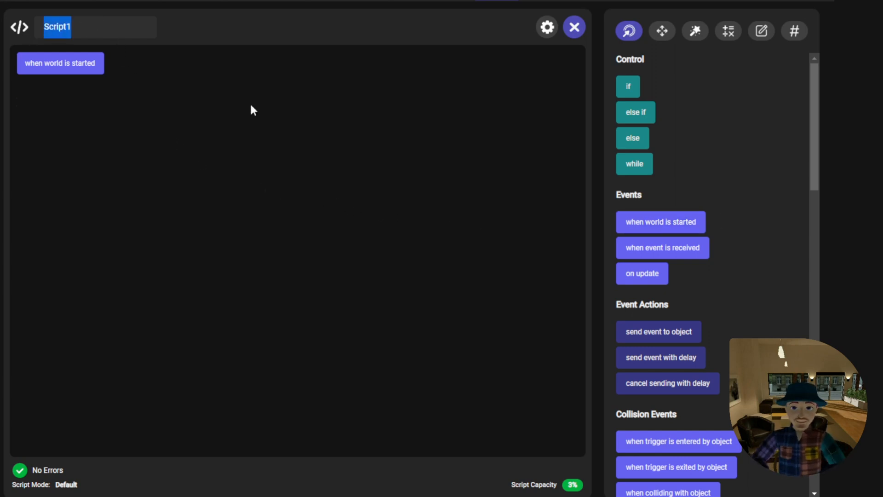
- Rename the script from Script1 to 'Coin Hover'
text(Coin Hover)
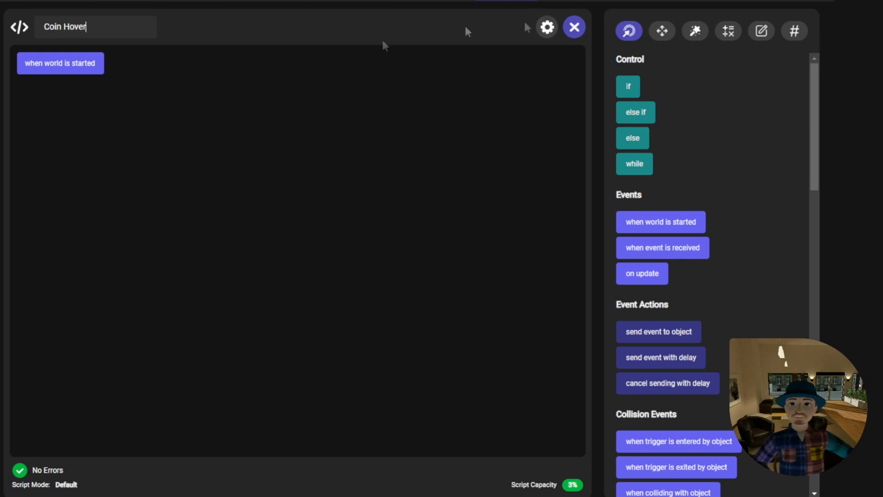
- Create the enabled true/false variable and the originalPosition position variable
click(794, 31)
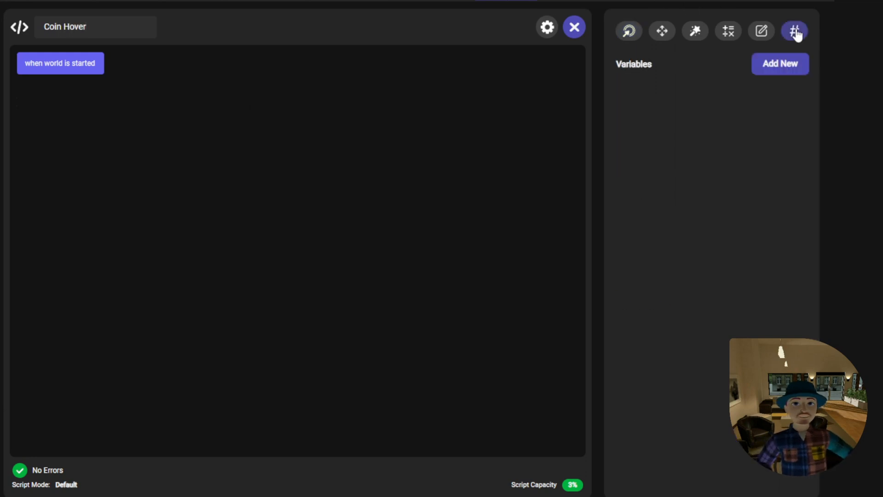
click(780, 64)
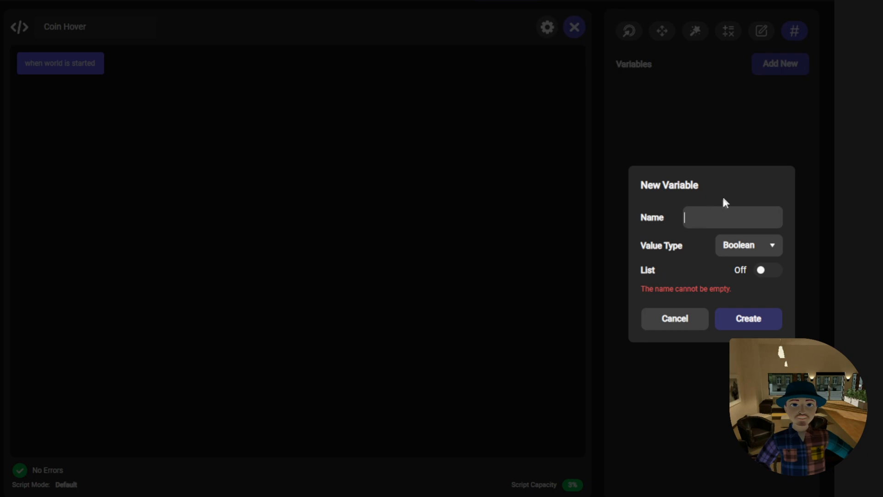
text(enabled)
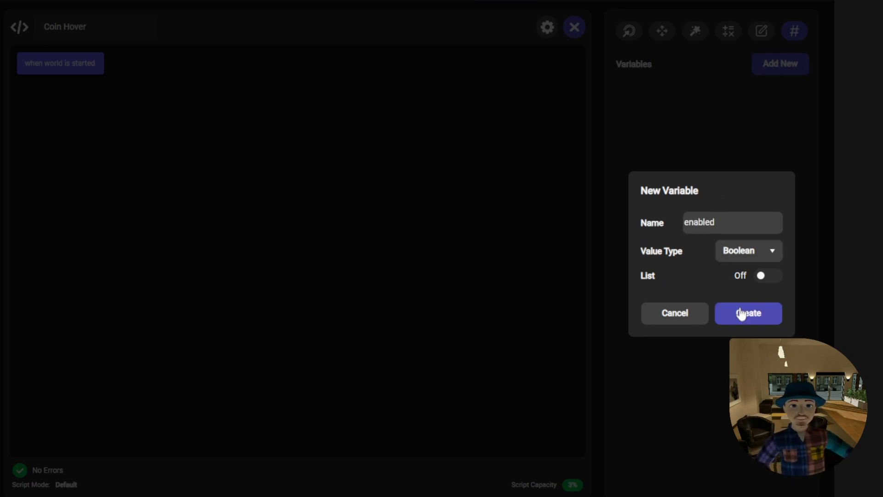
click(748, 314)
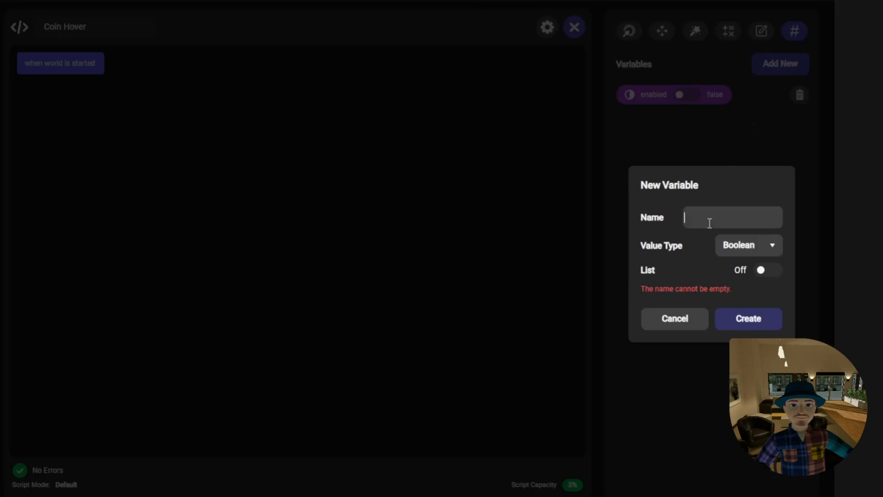
text(origi)
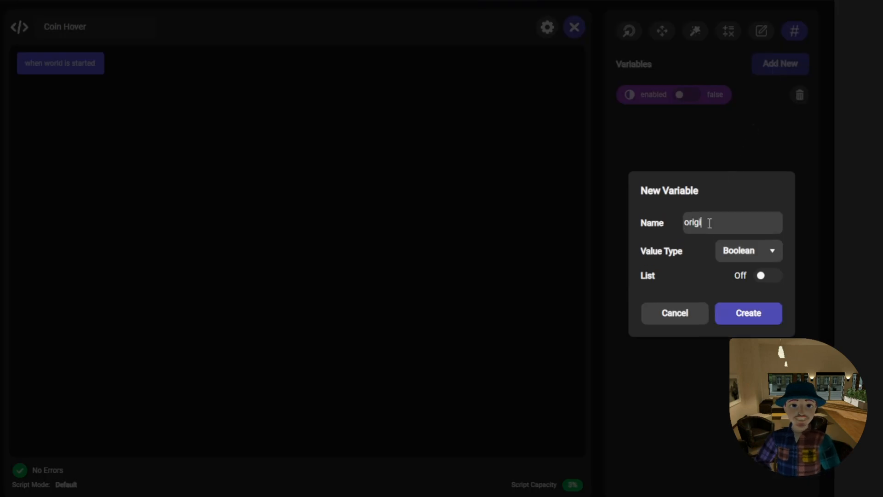
text(originalPosition)
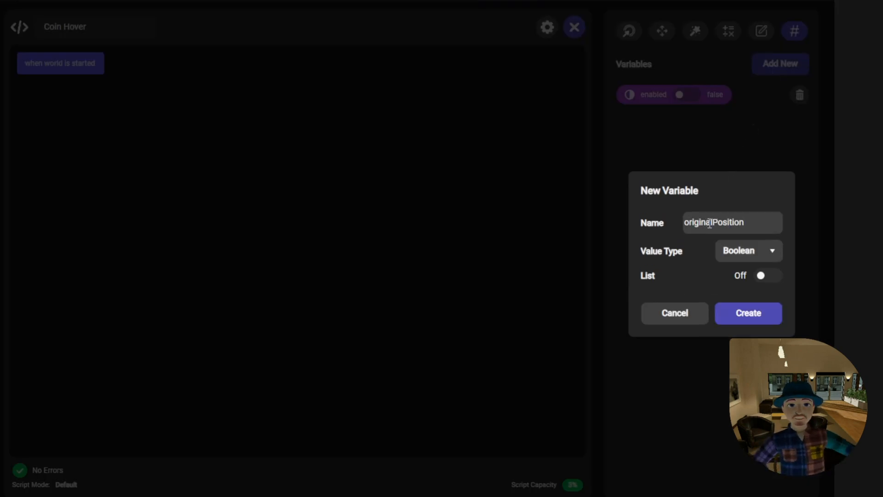
click(748, 250)
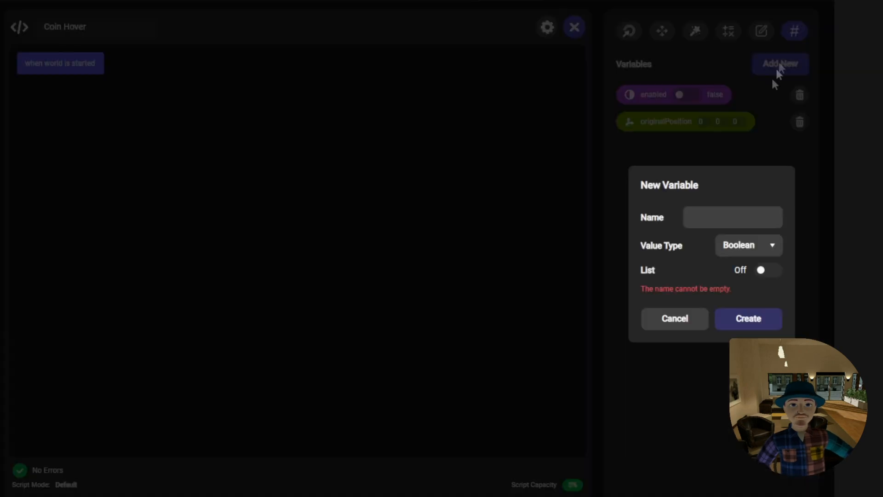
- Create rad and amplitude as number variables
text(n)
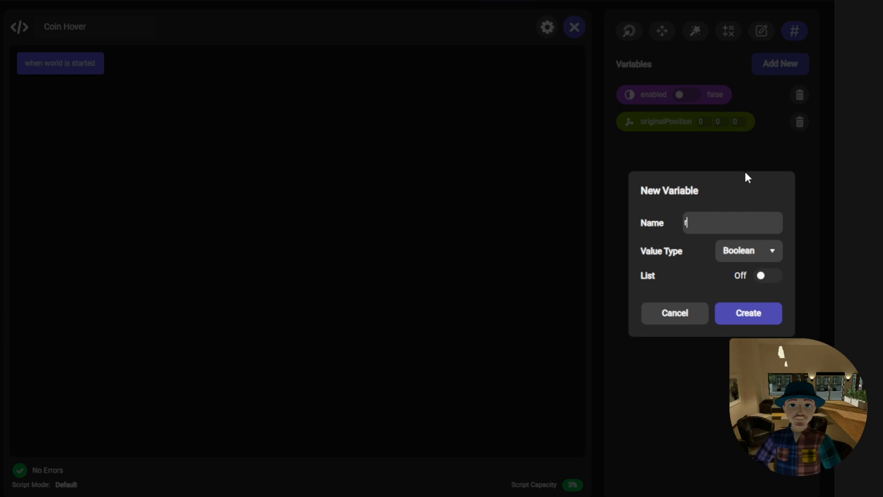
click(748, 250)
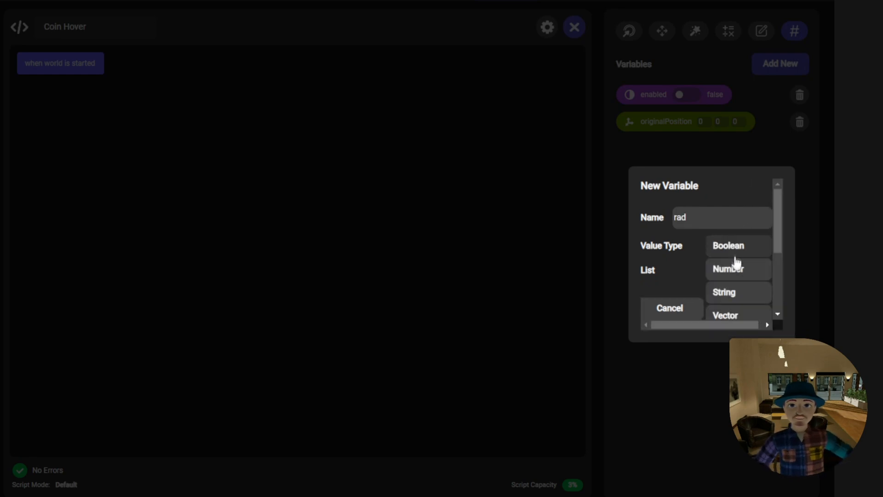
click(728, 269)
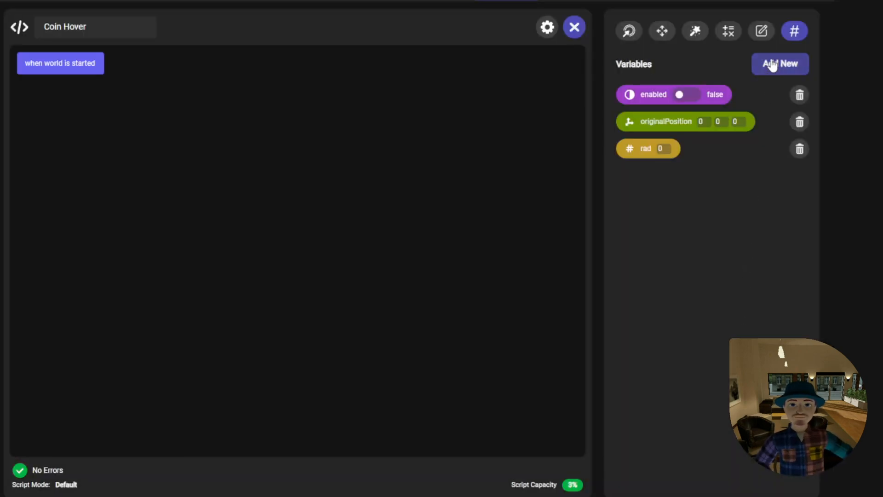
click(780, 63)
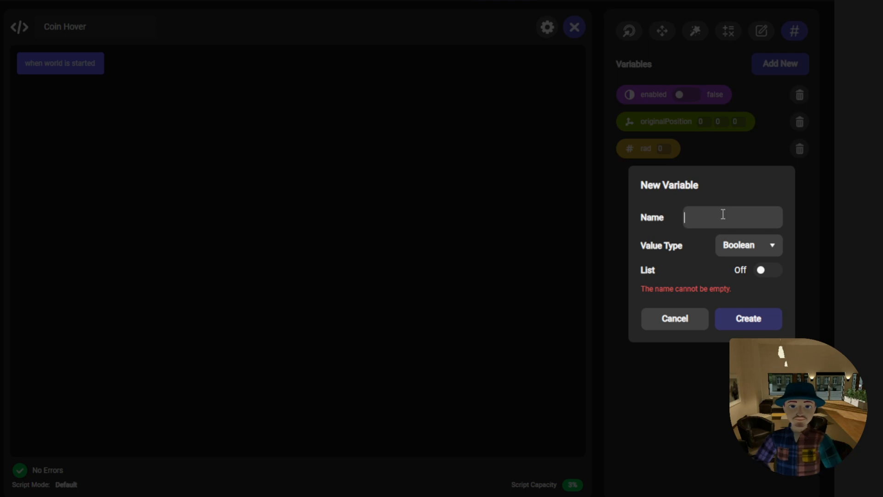
text(ampli)
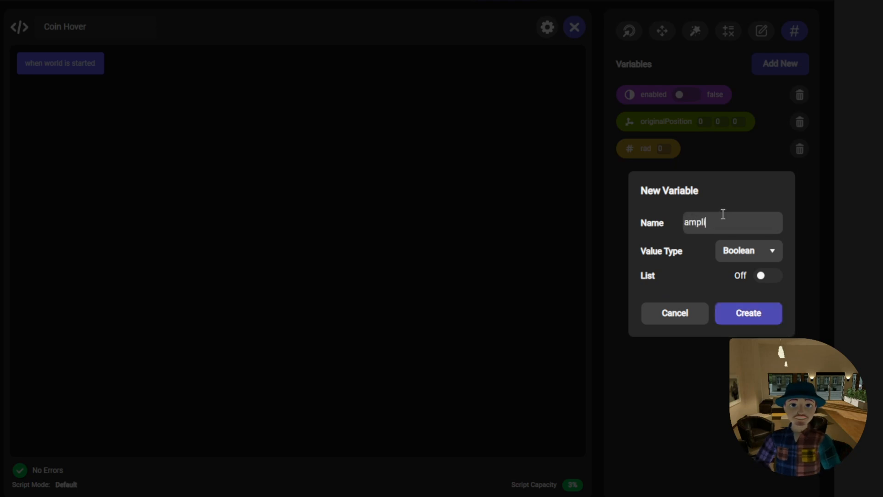
click(748, 250)
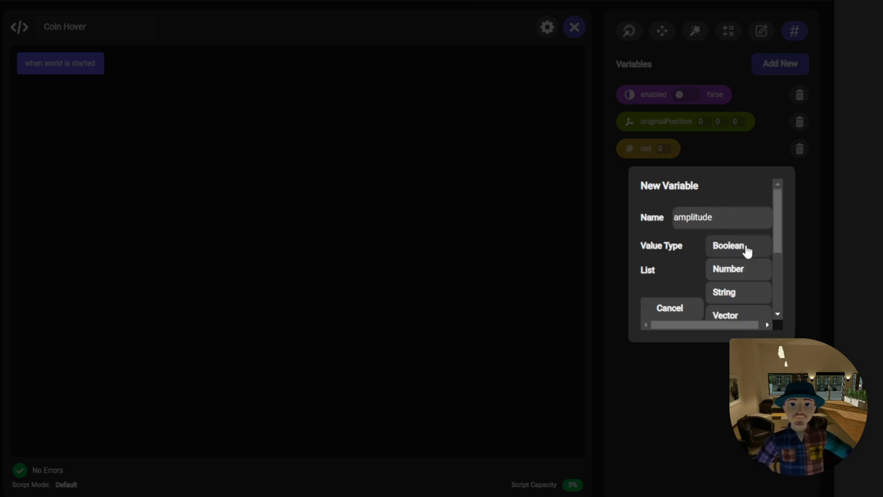
click(728, 269)
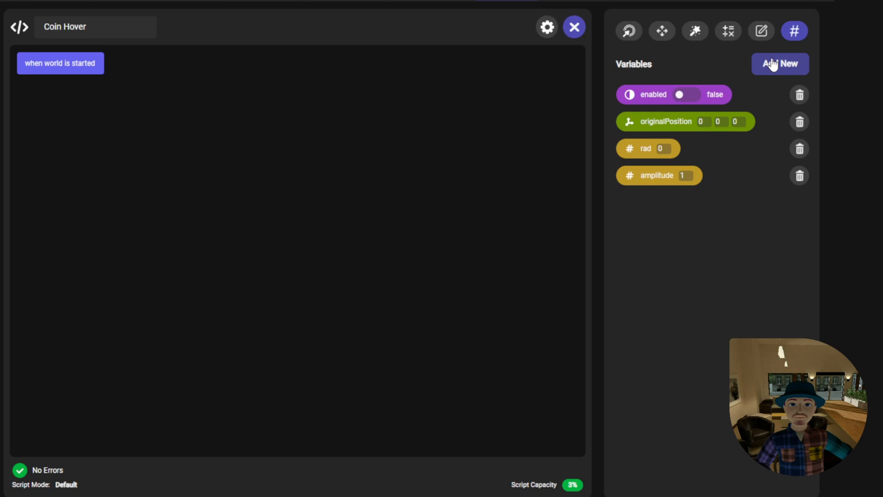
- Create the speed number variable and set its value to 3
click(780, 63)
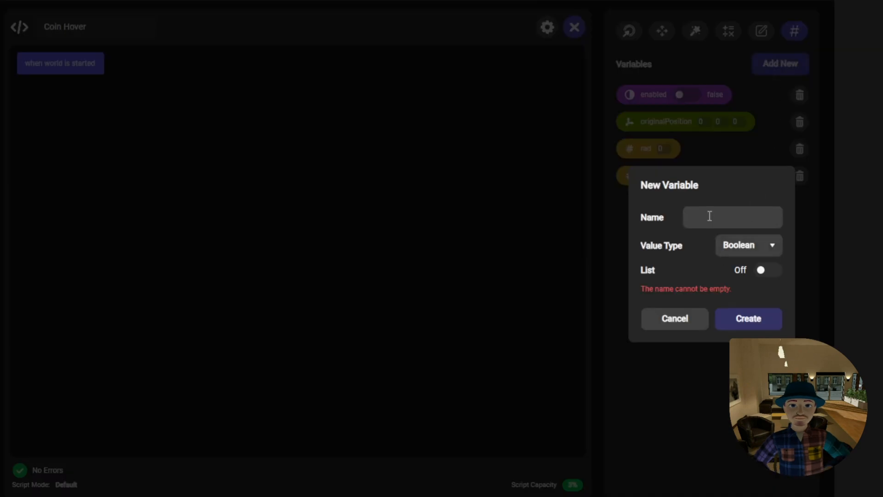
text(spae)
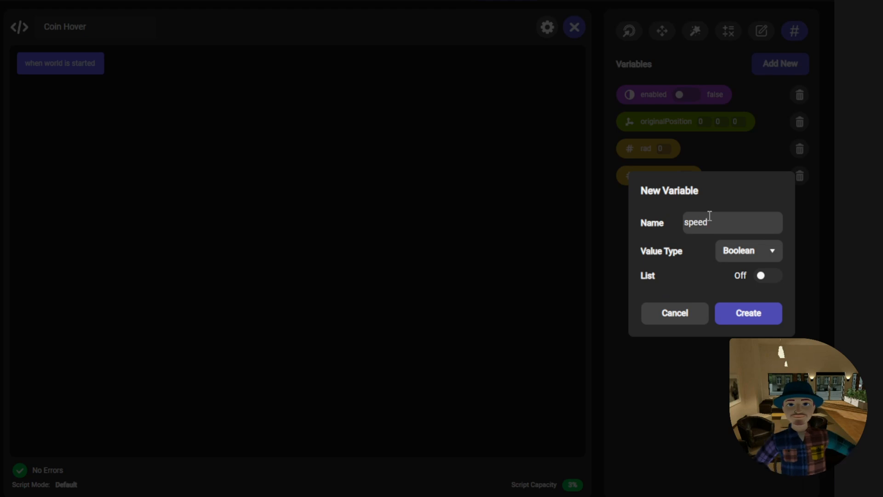
click(749, 250)
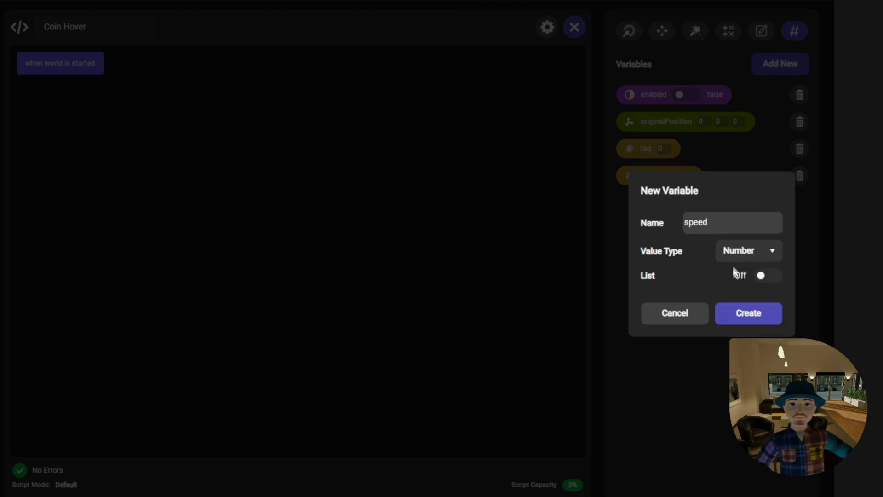
click(748, 313)
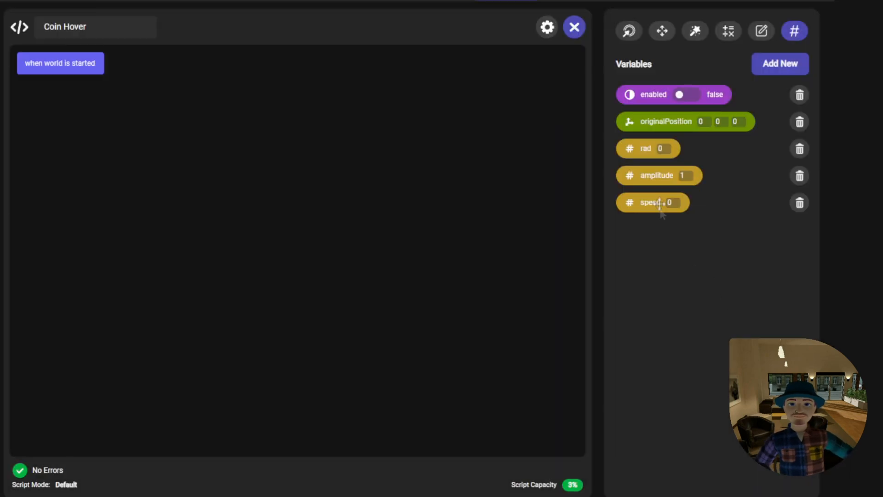
text(3)
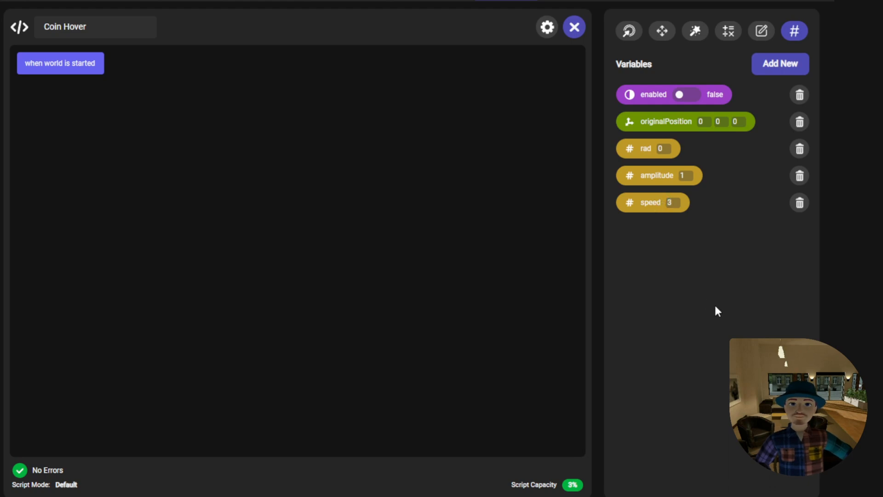
- Make the world-start block send a new postStart event to self with a 2-second delay
click(629, 30)
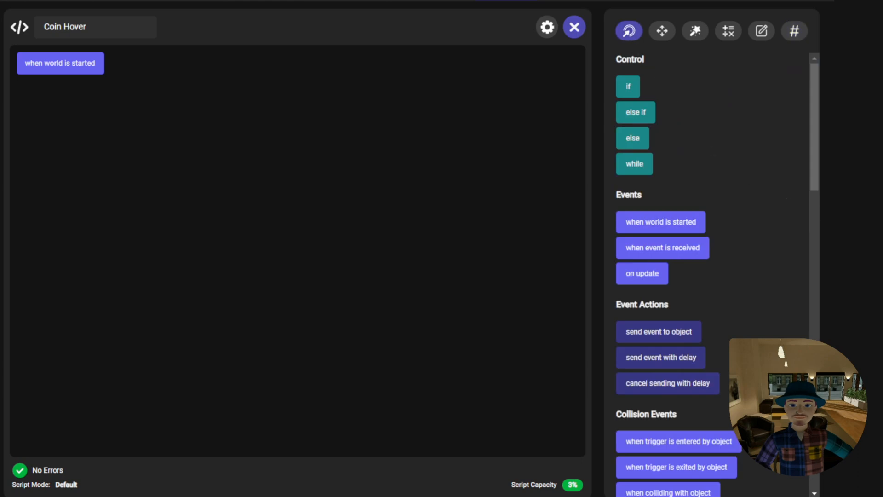
mouse_move(431, 270)
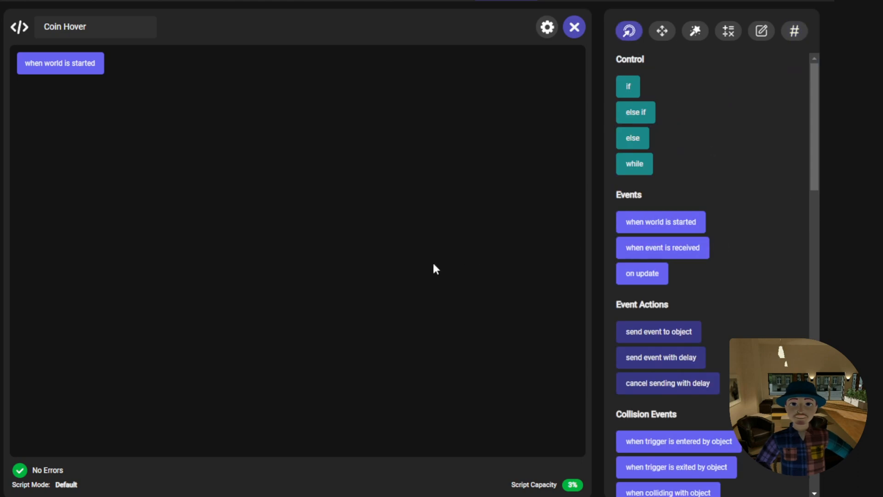
mouse_move(424, 270)
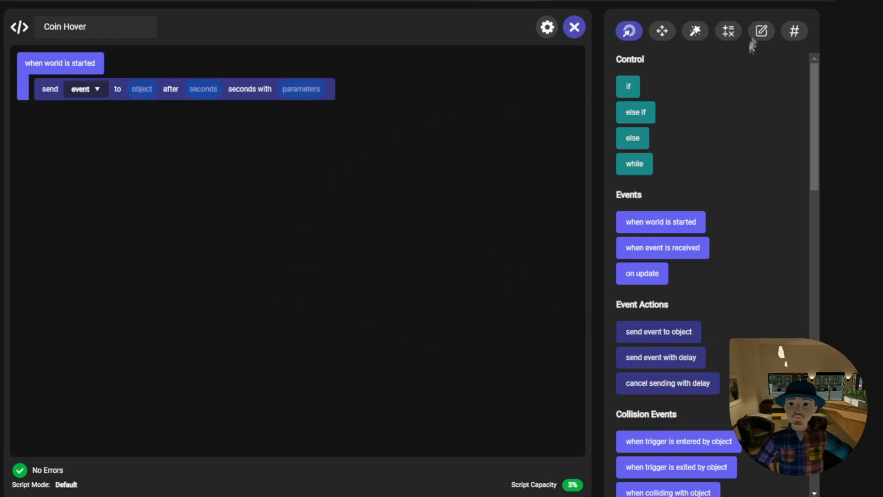
click(761, 31)
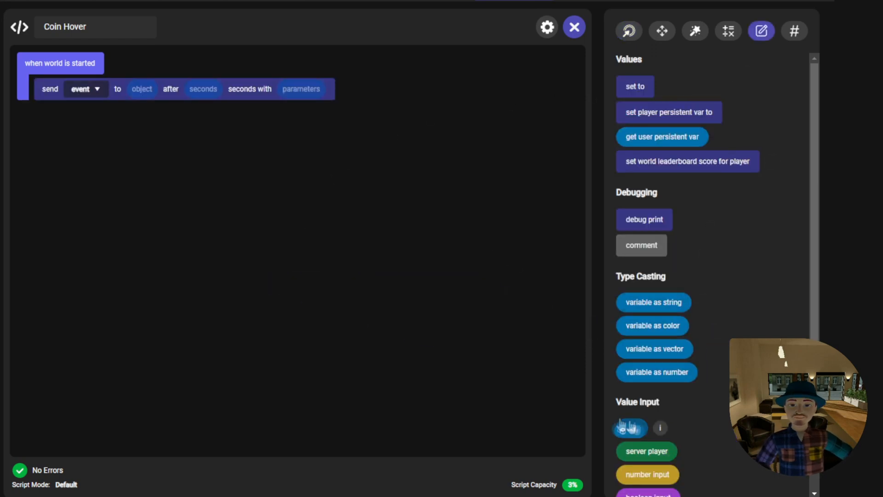
drag(630, 427, 141, 88)
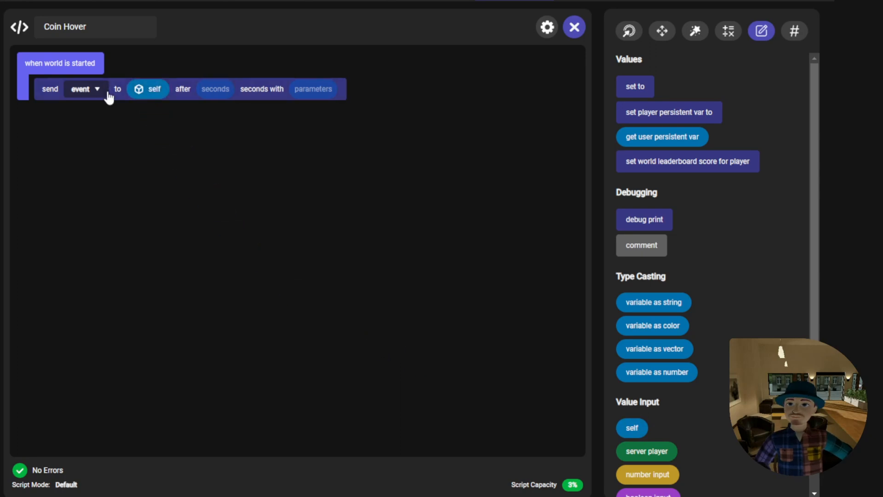
click(85, 89)
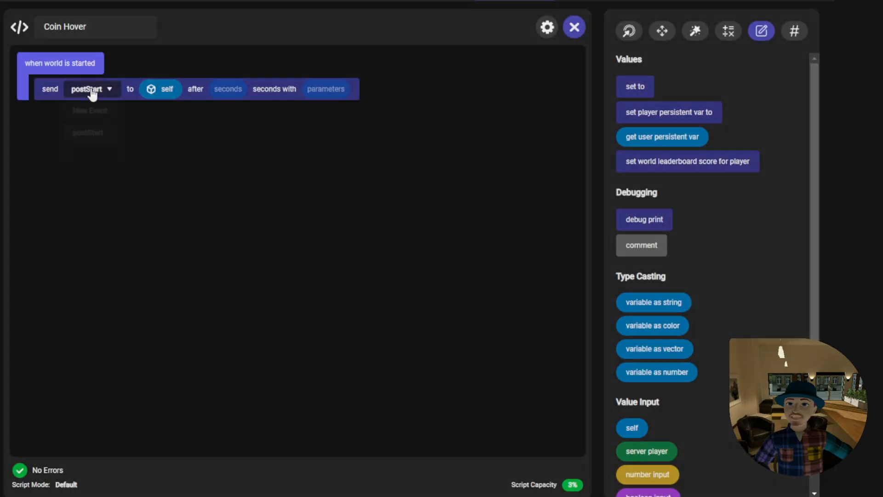
click(90, 111)
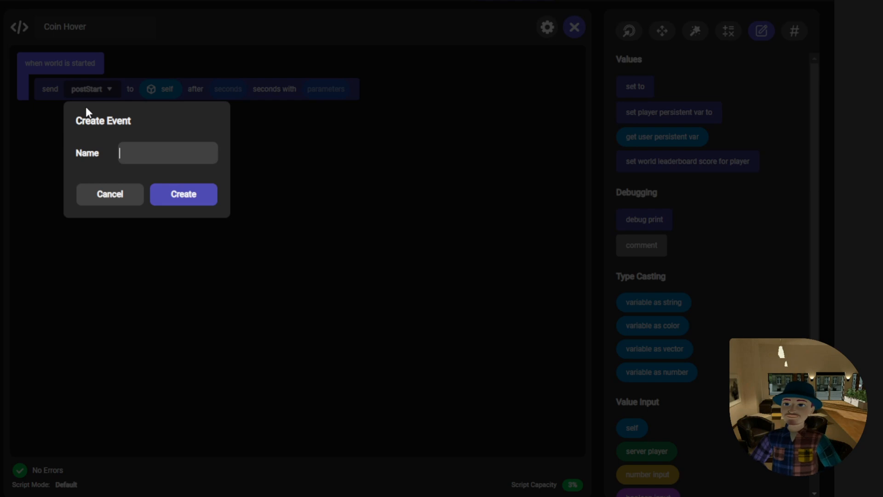
text(postStart)
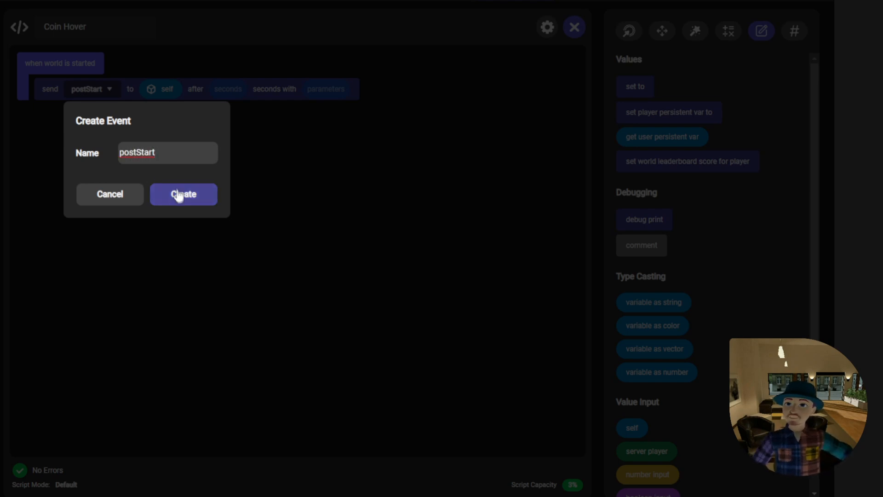
click(183, 194)
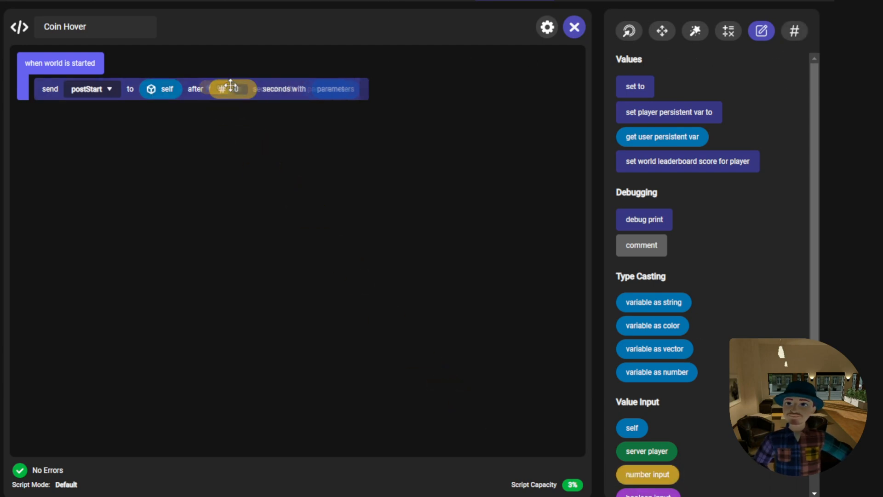
text(2)
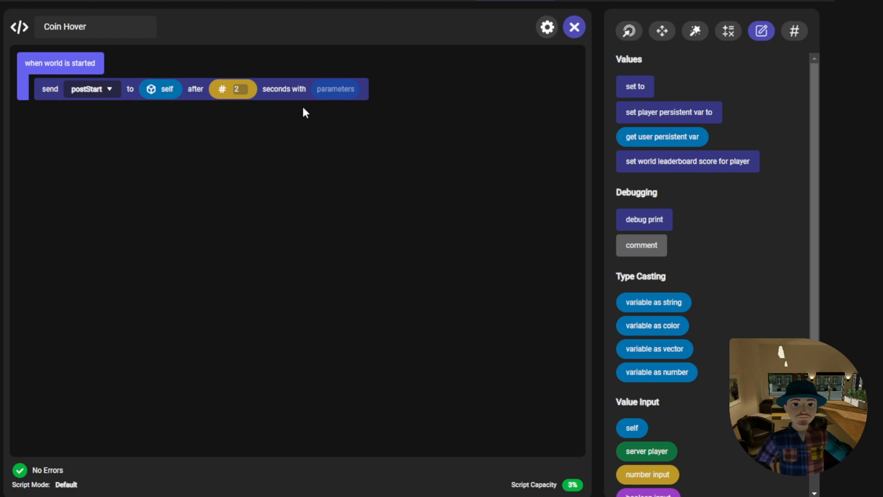
mouse_move(303, 121)
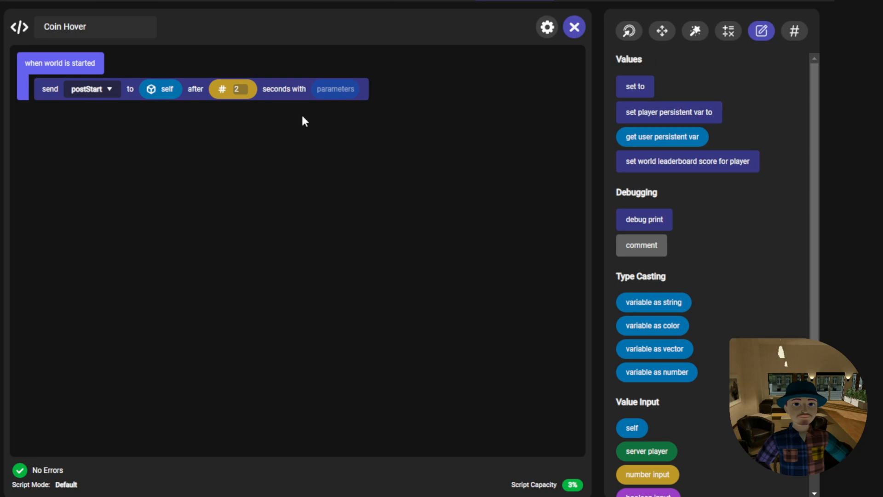
mouse_move(395, 98)
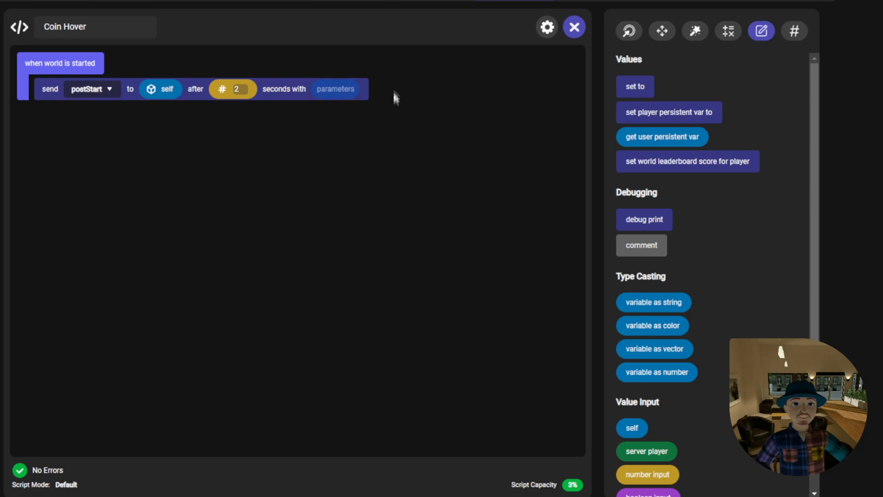
mouse_move(383, 121)
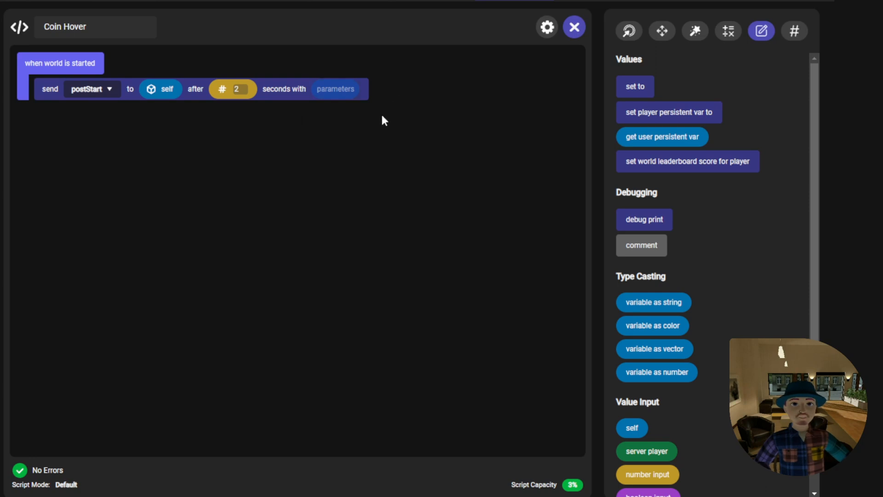
mouse_move(376, 120)
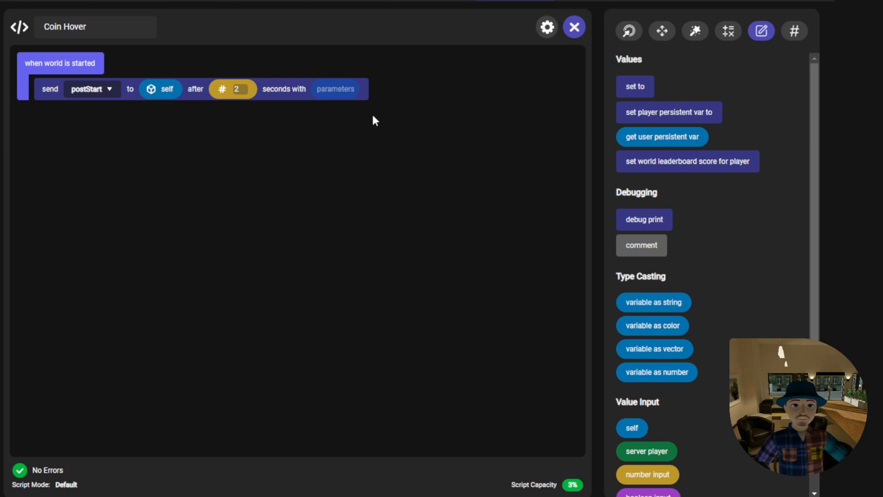
mouse_move(390, 137)
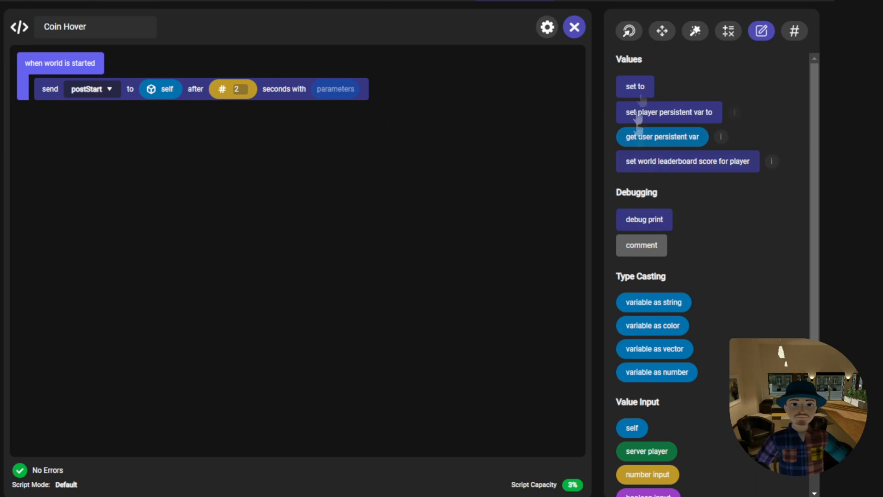
- Add a postStart handler that sets originalPosition to the position of self
click(629, 30)
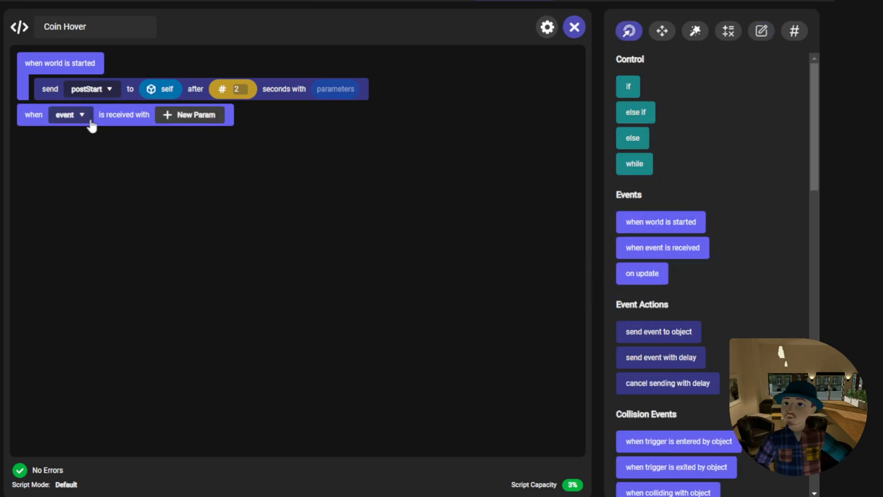
click(70, 115)
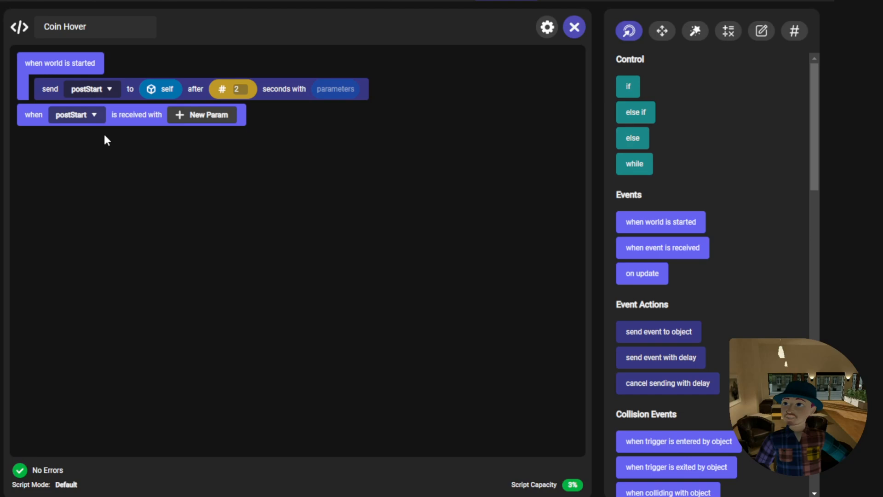
click(761, 31)
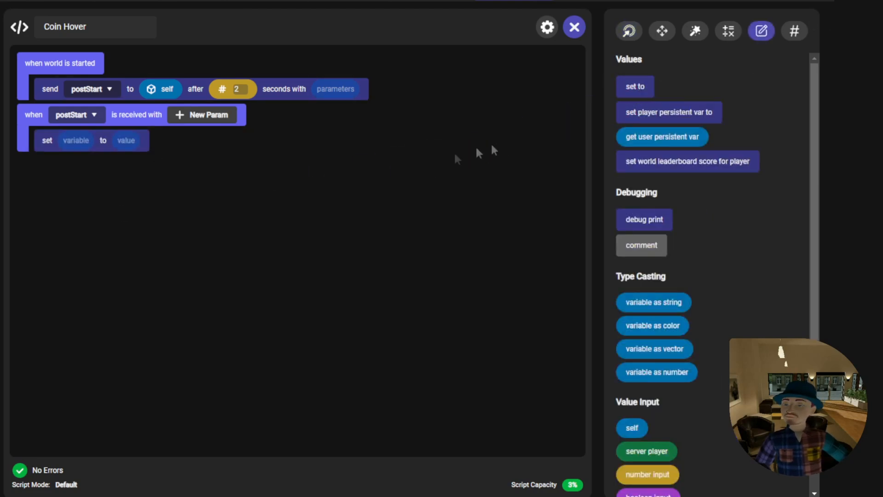
click(795, 30)
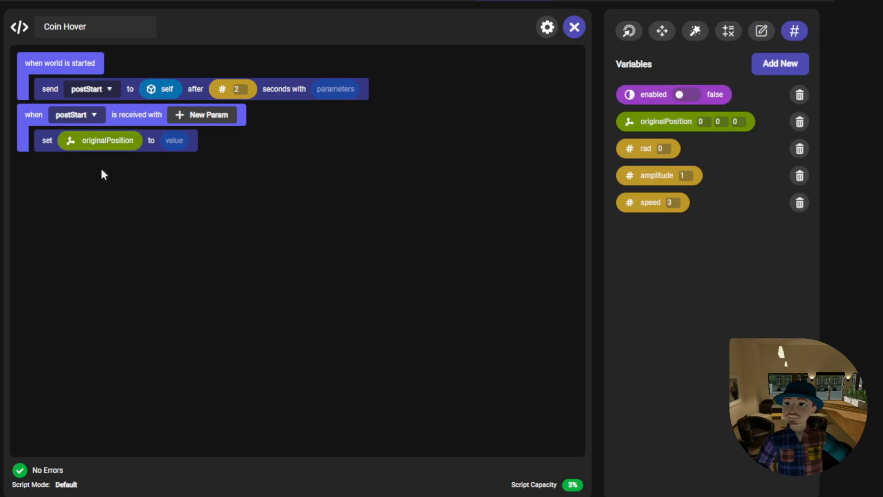
click(695, 31)
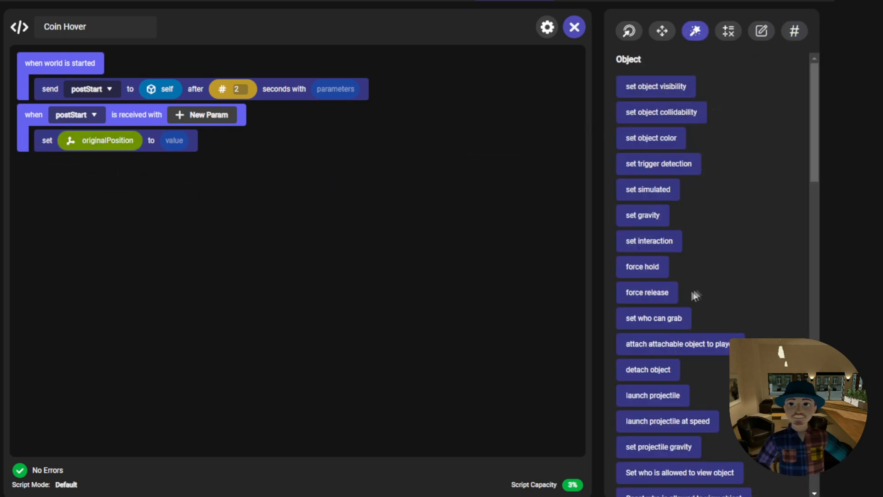
click(727, 31)
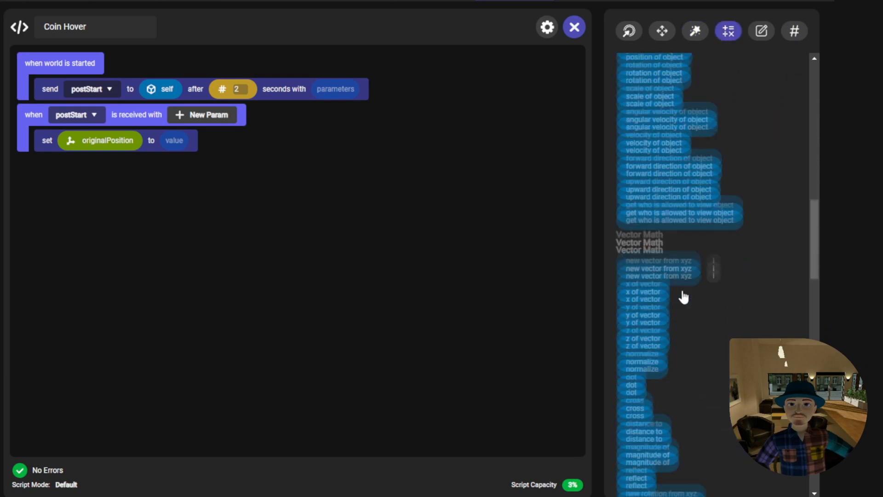
scroll(down, 3)
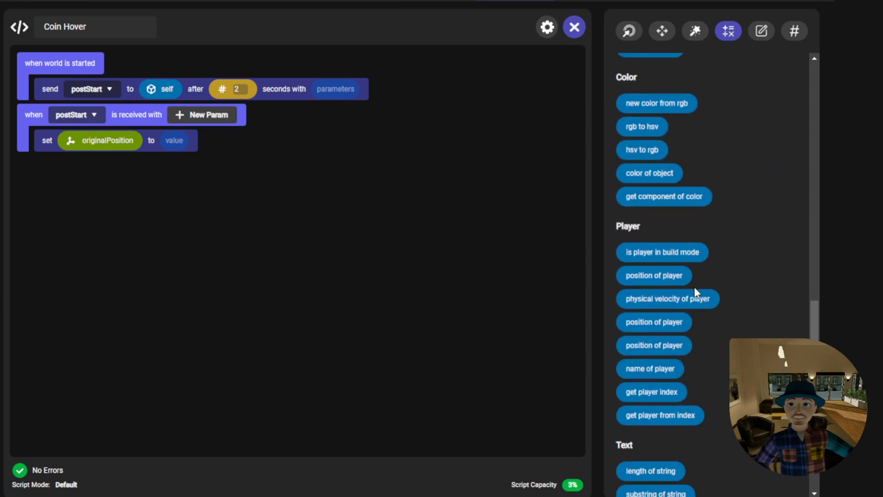
scroll(down, 3)
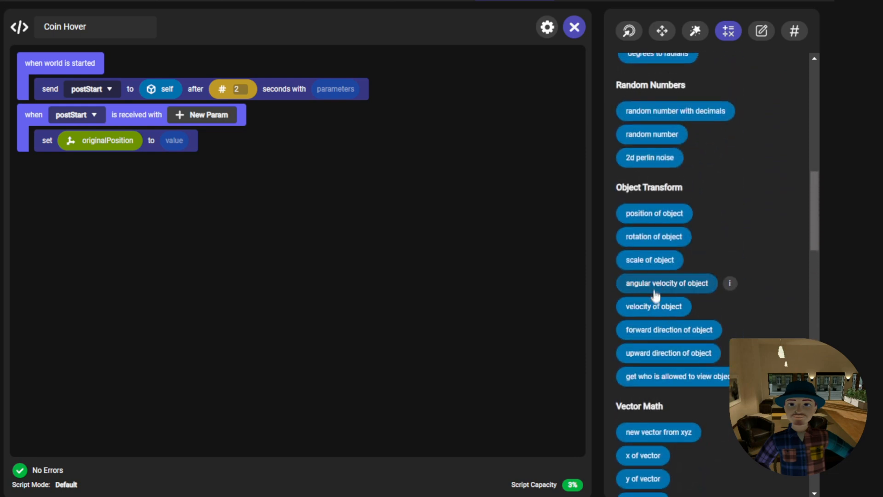
mouse_move(658, 216)
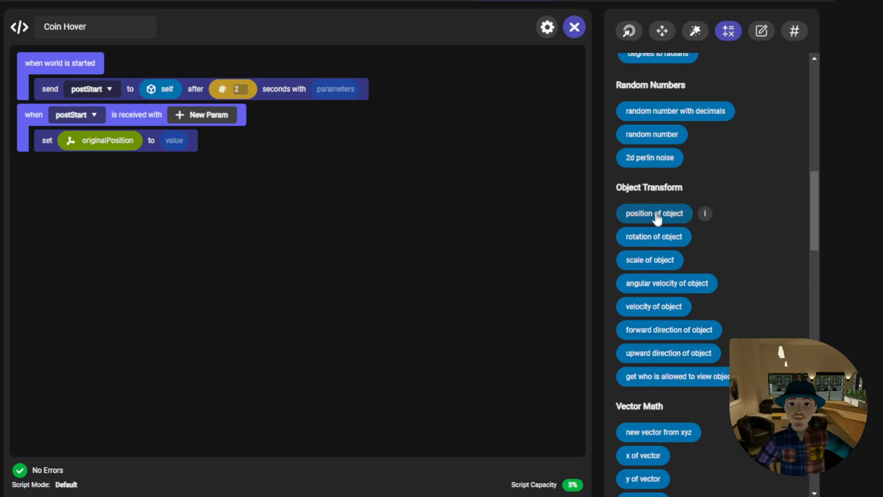
drag(654, 212, 178, 140)
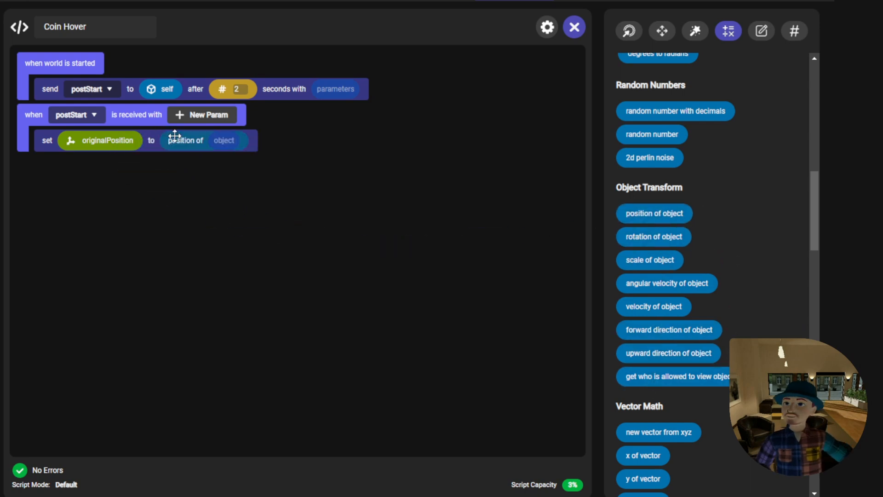
- Add a second set block that switches enabled to true
click(761, 31)
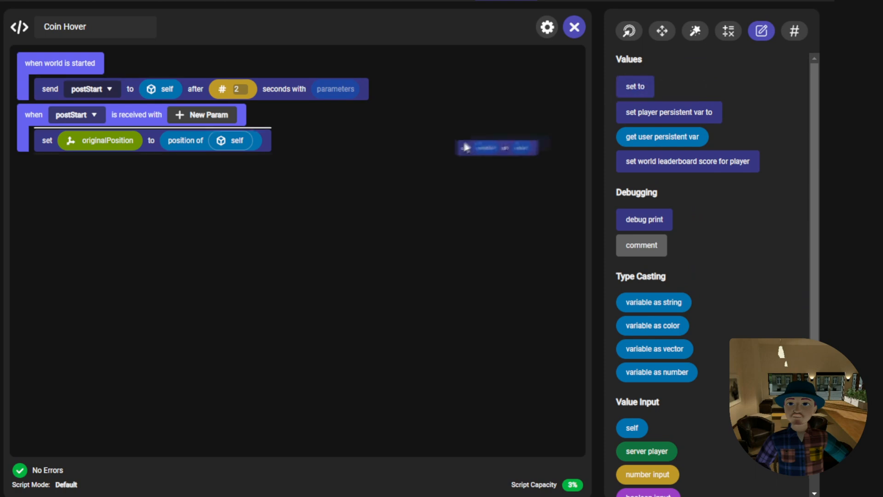
click(794, 31)
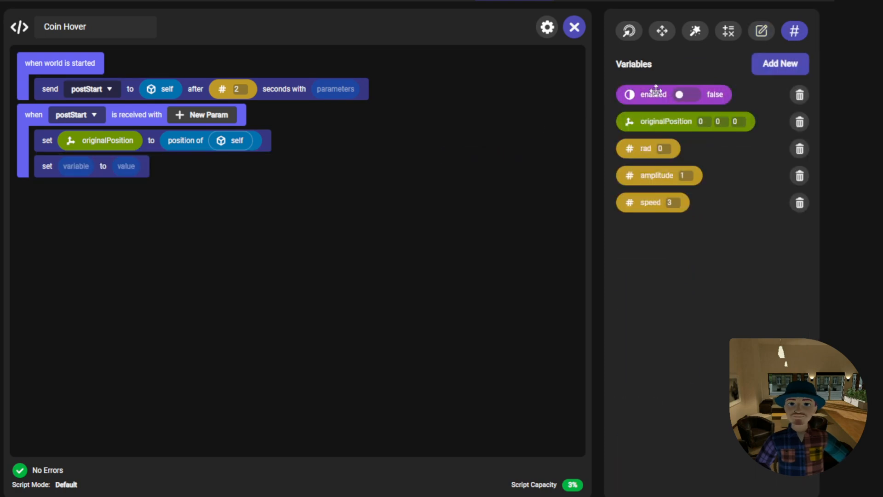
drag(653, 94, 76, 166)
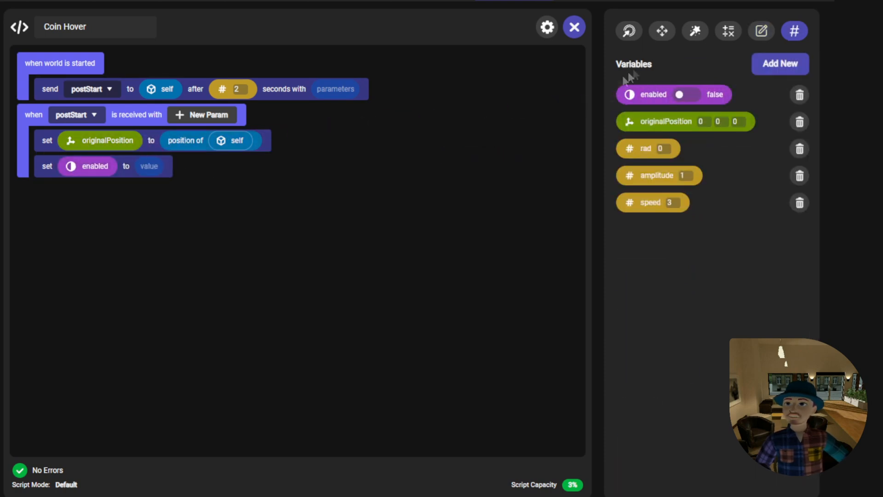
click(761, 31)
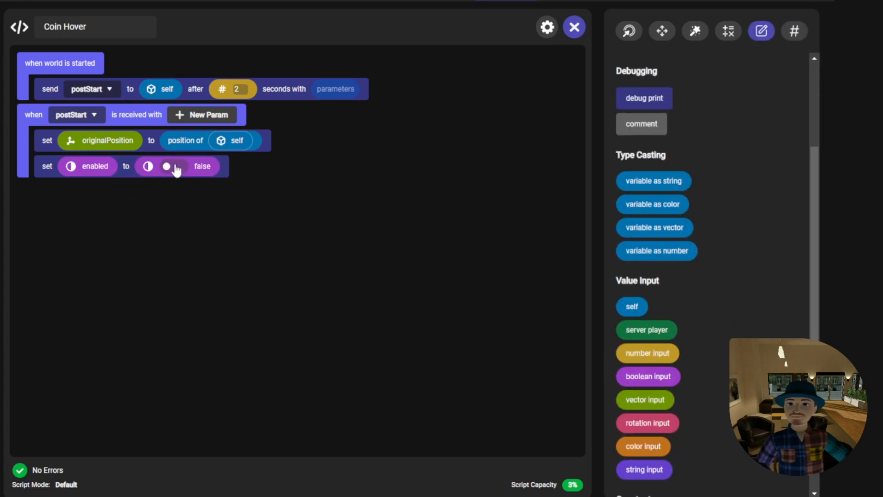
click(167, 167)
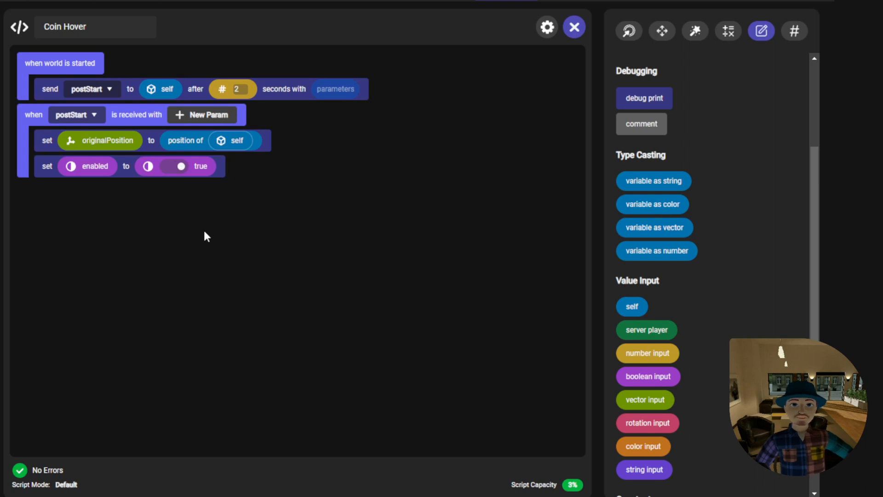
mouse_move(367, 195)
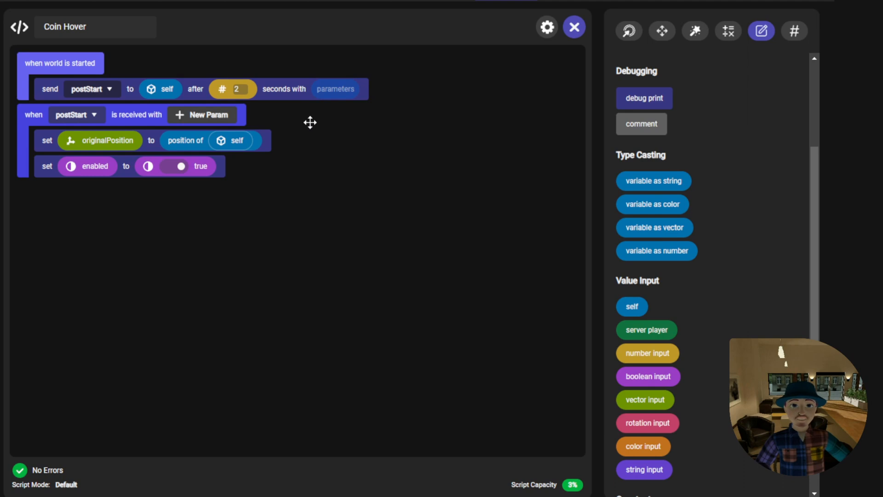
mouse_move(335, 143)
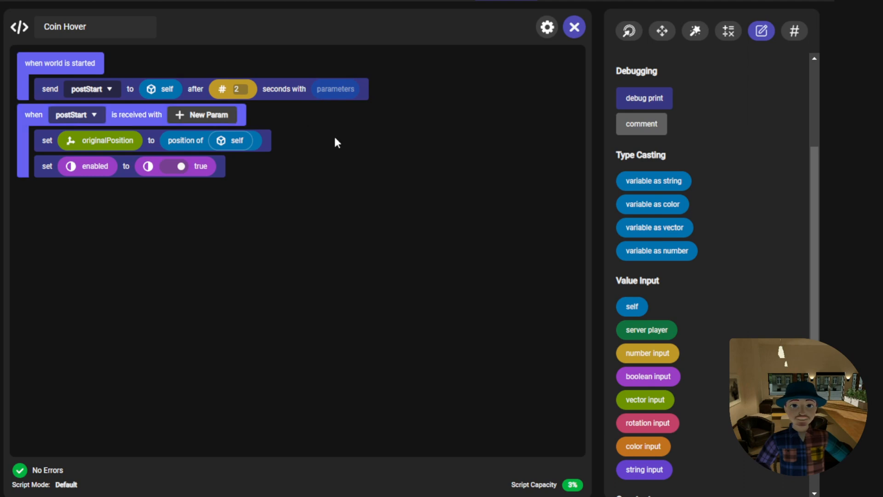
mouse_move(345, 156)
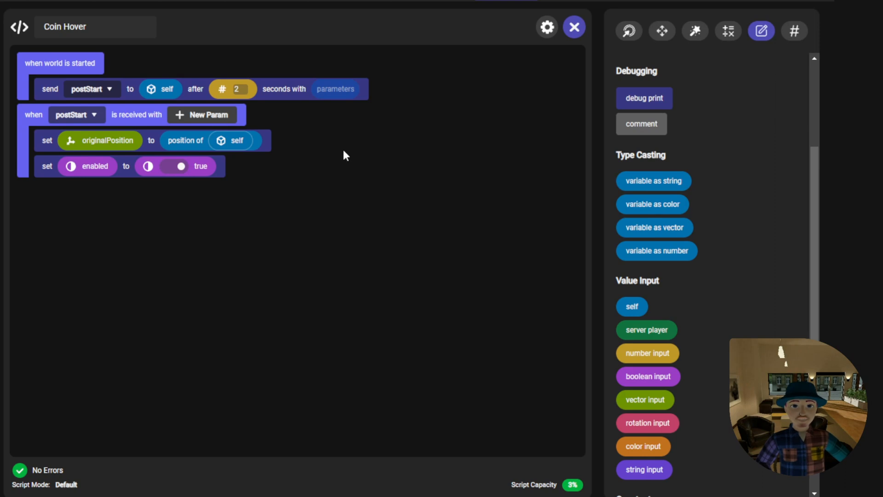
mouse_move(388, 182)
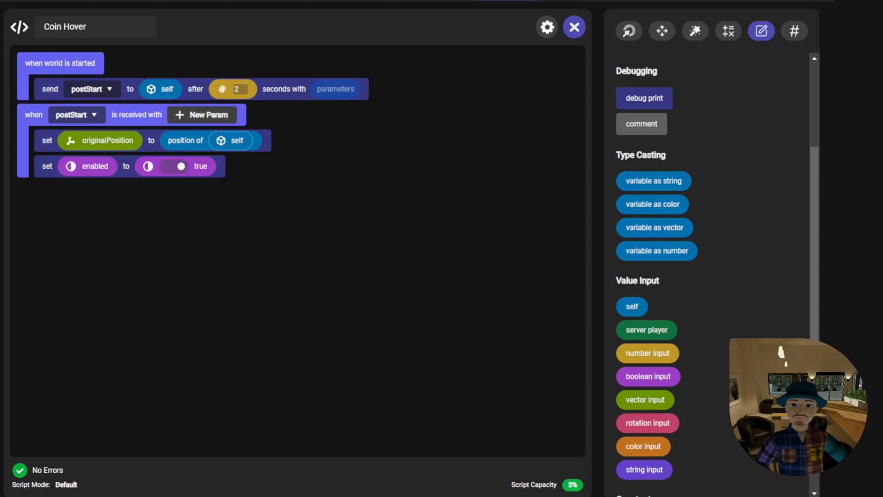
- Add an on update event with Default timing containing an if check on enabled
click(628, 30)
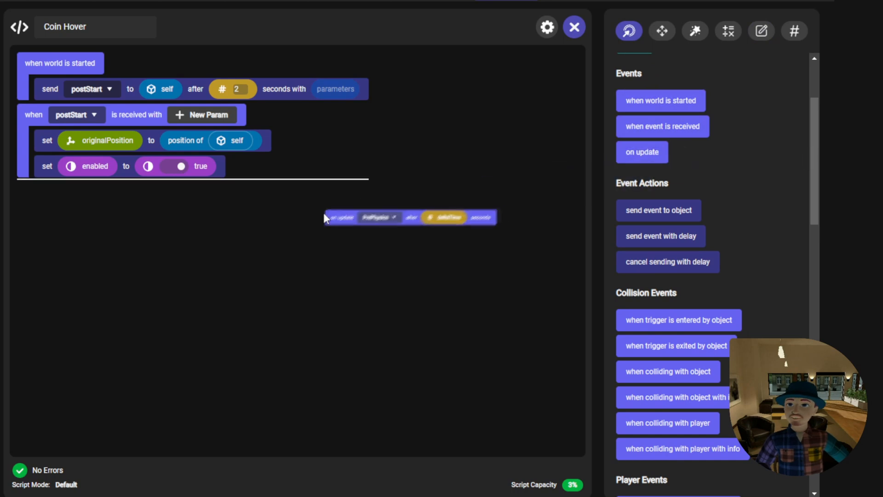
click(95, 192)
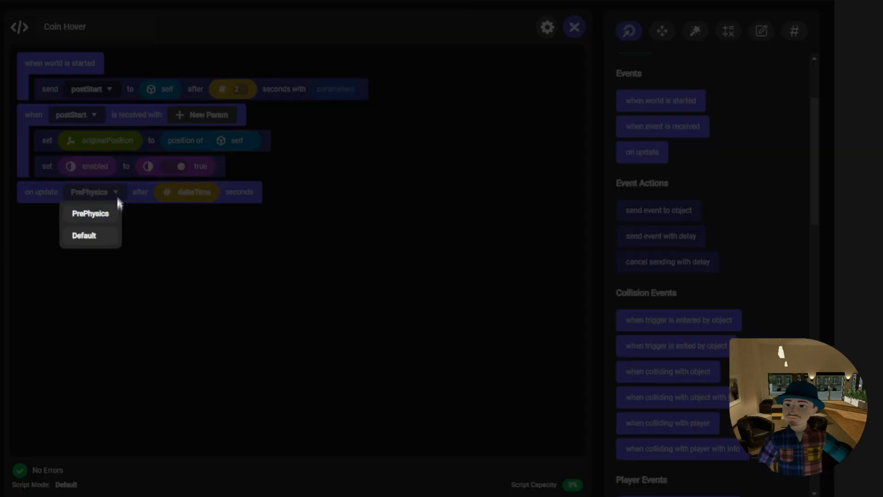
click(83, 235)
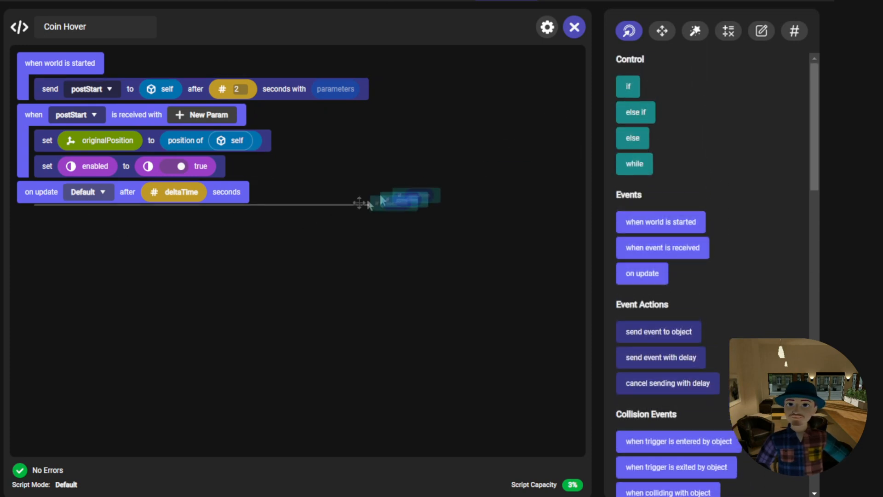
drag(406, 199, 68, 220)
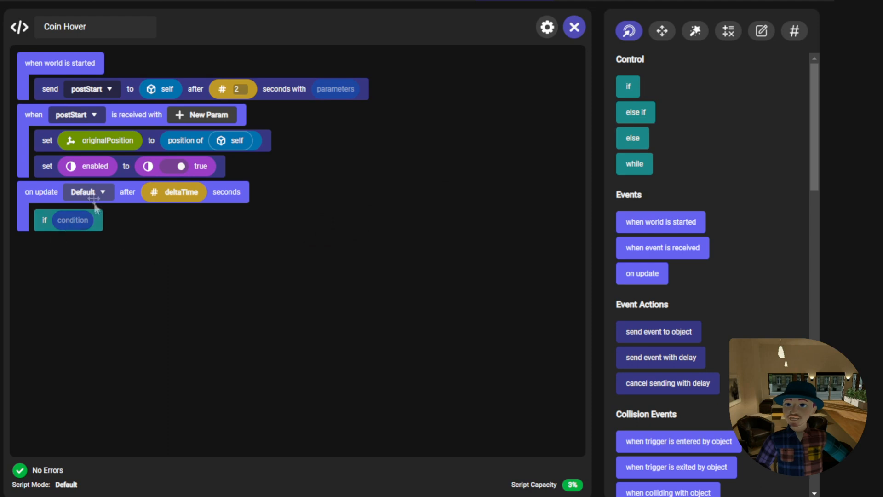
click(794, 31)
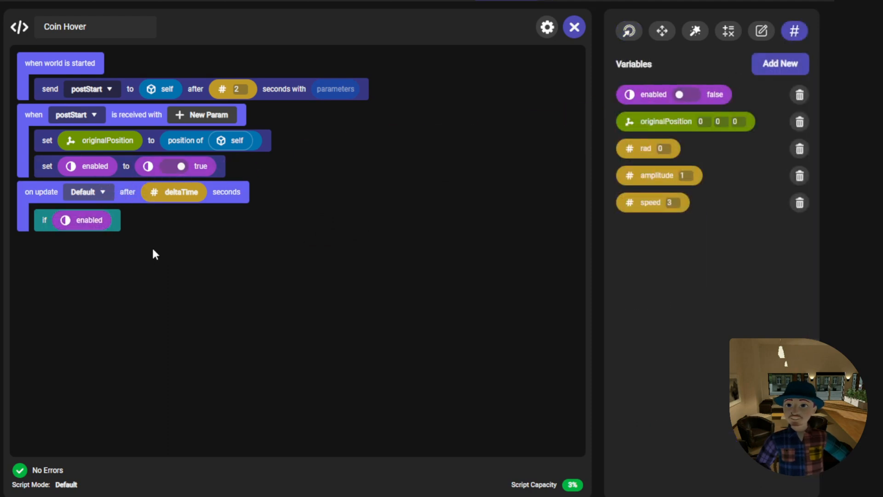
mouse_move(351, 229)
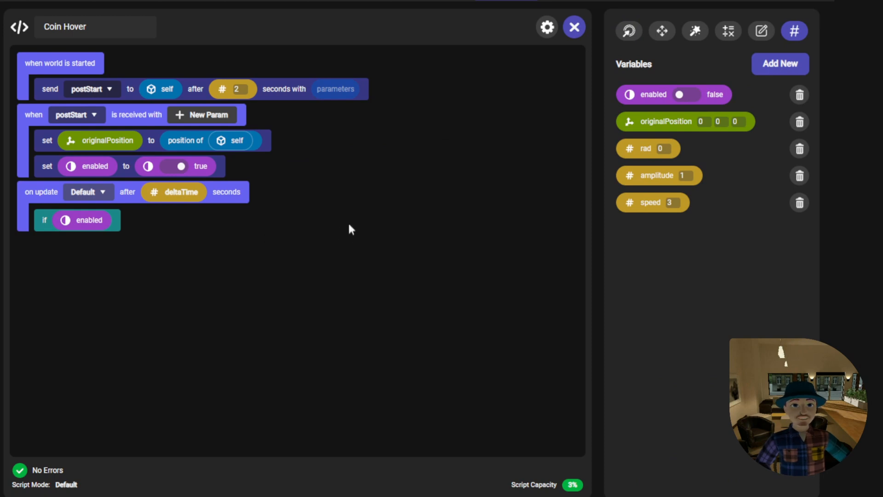
click(660, 31)
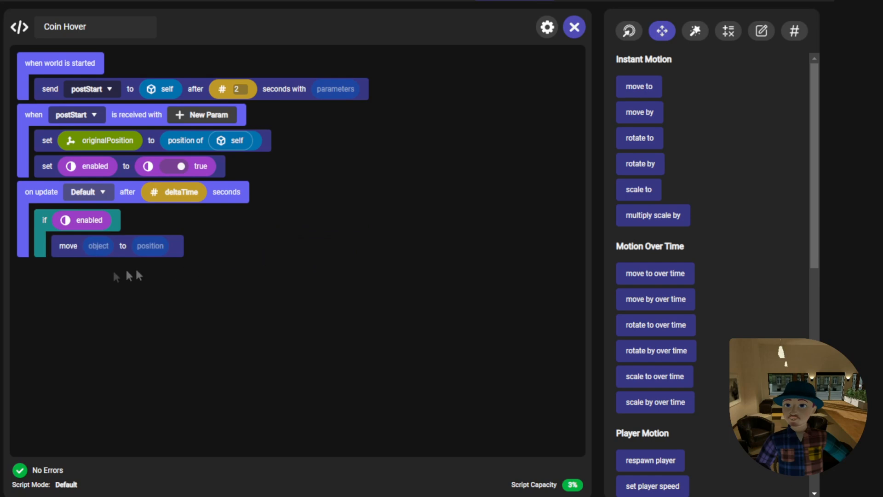
mouse_move(646, 90)
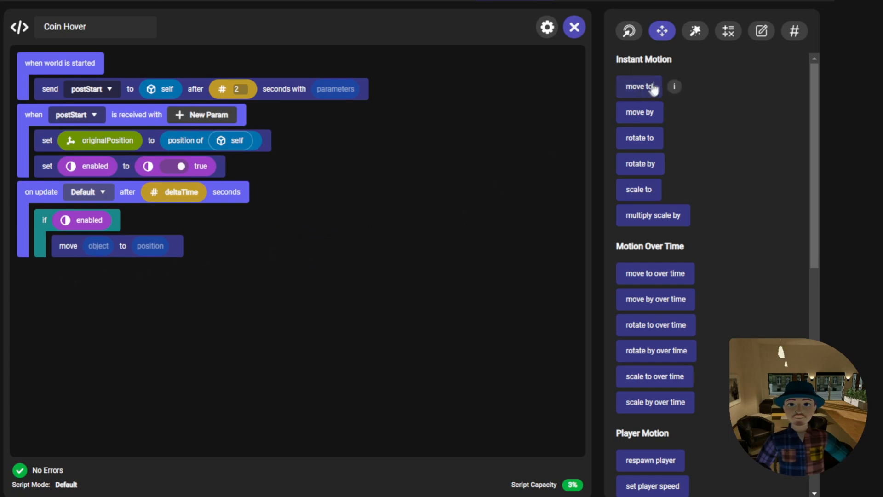
- Add a move block acting on self with destination starting as originalPosition + ..
click(761, 30)
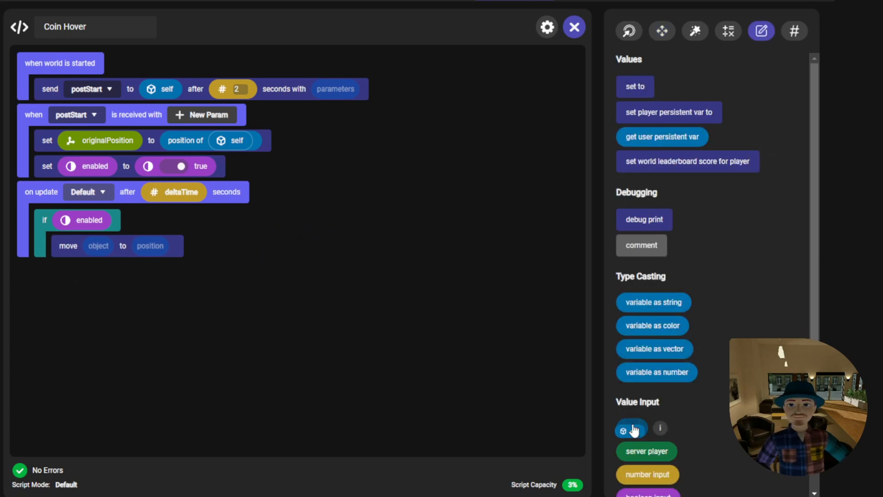
drag(631, 428, 97, 245)
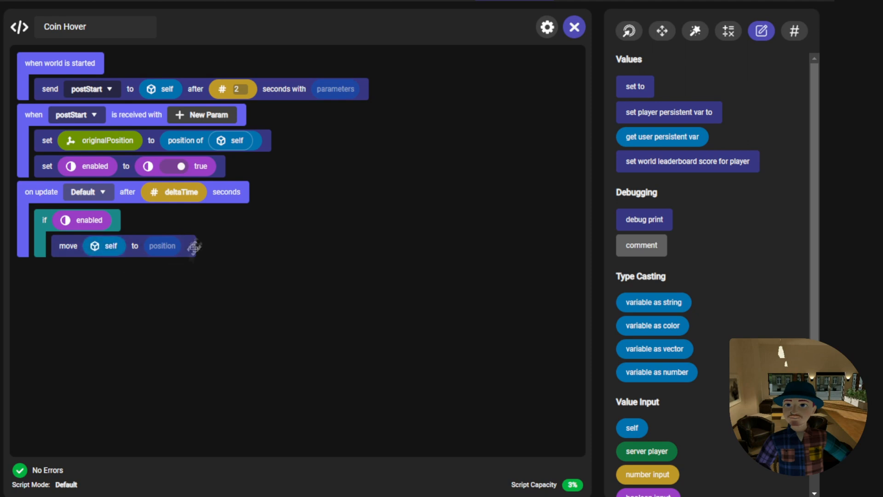
click(728, 31)
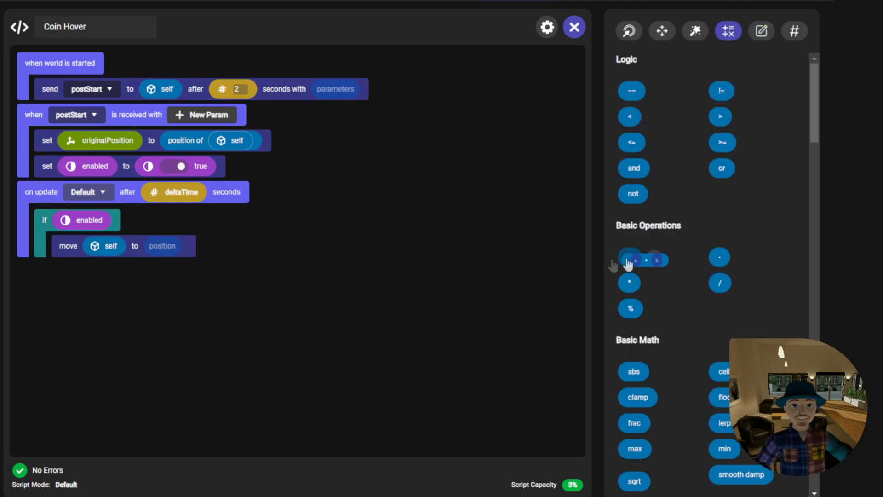
drag(629, 259, 162, 245)
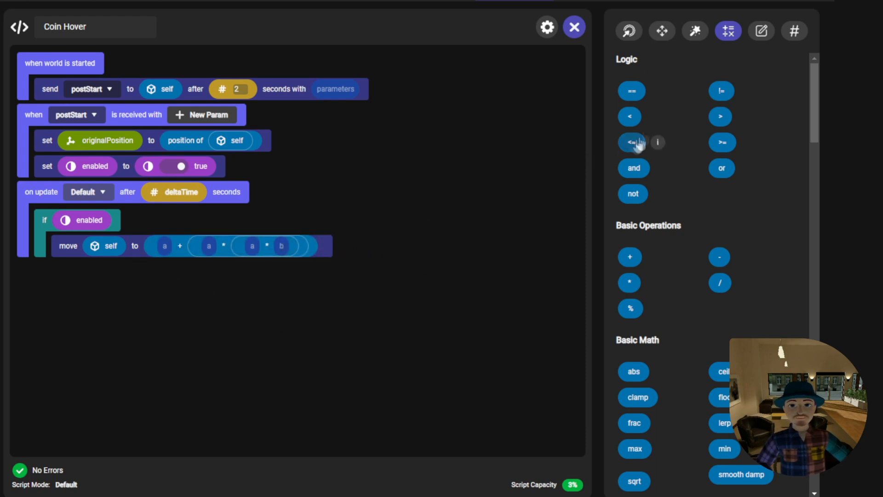
mouse_move(774, 38)
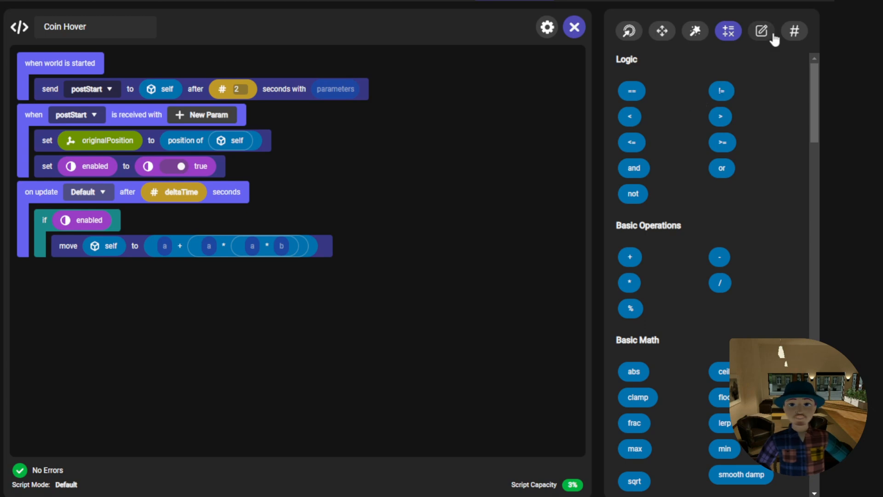
click(793, 31)
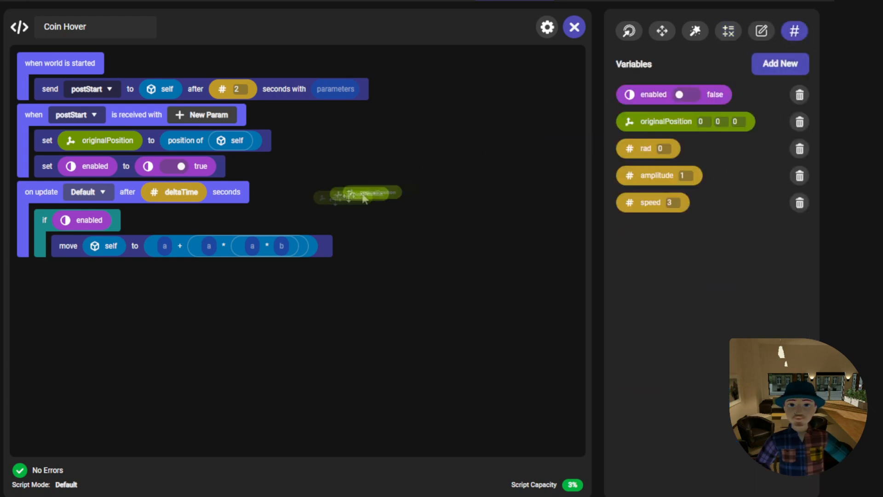
drag(357, 194, 163, 245)
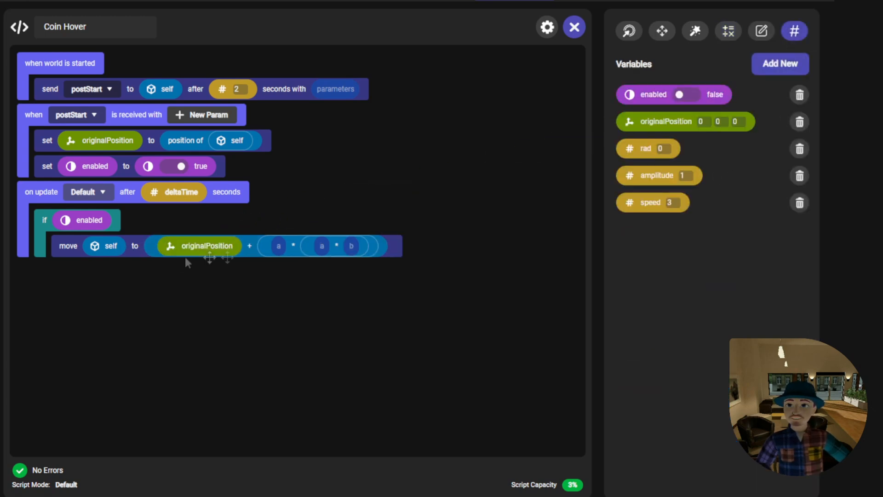
- Complete the destination as originalPosition + upward direction of self * sin rad * amplitude
click(728, 31)
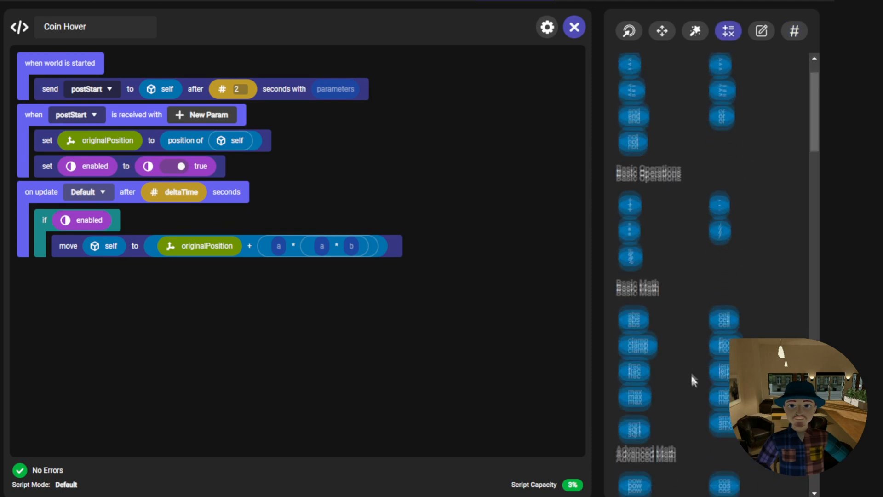
scroll(down, 3)
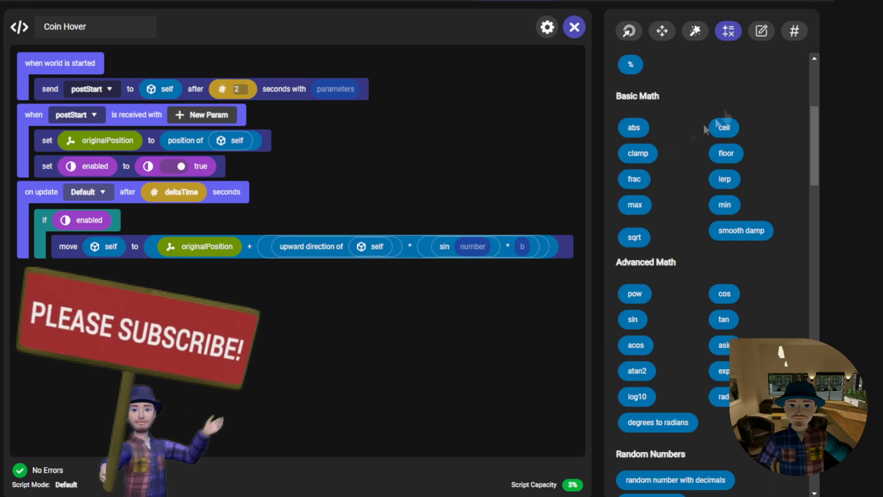
click(795, 31)
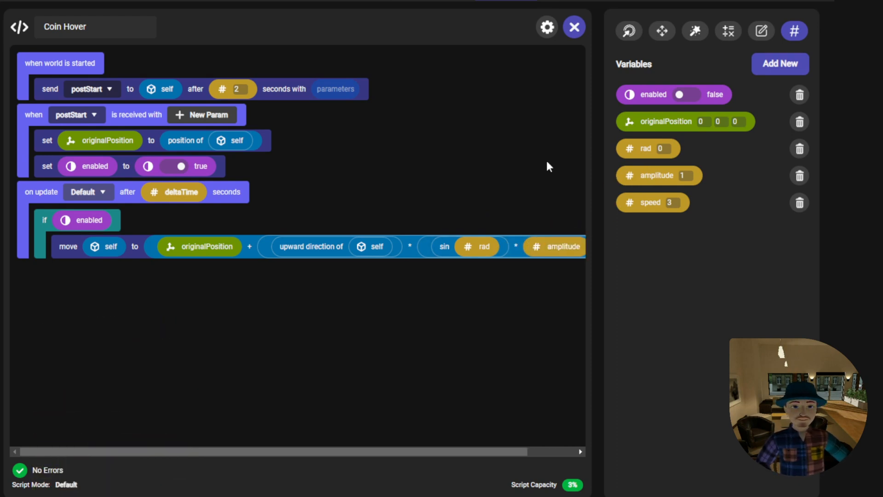
mouse_move(477, 284)
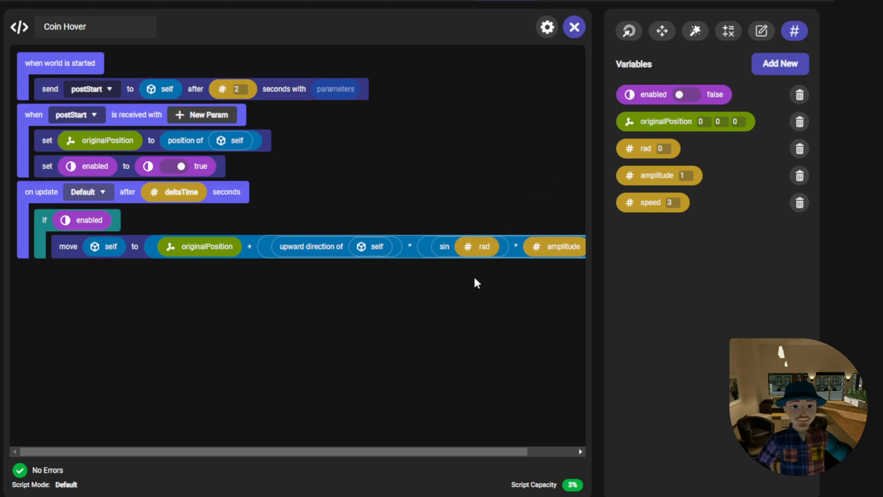
- Add a set rad block after the move with a blank (a + a * b) % (a * b) expression
click(760, 31)
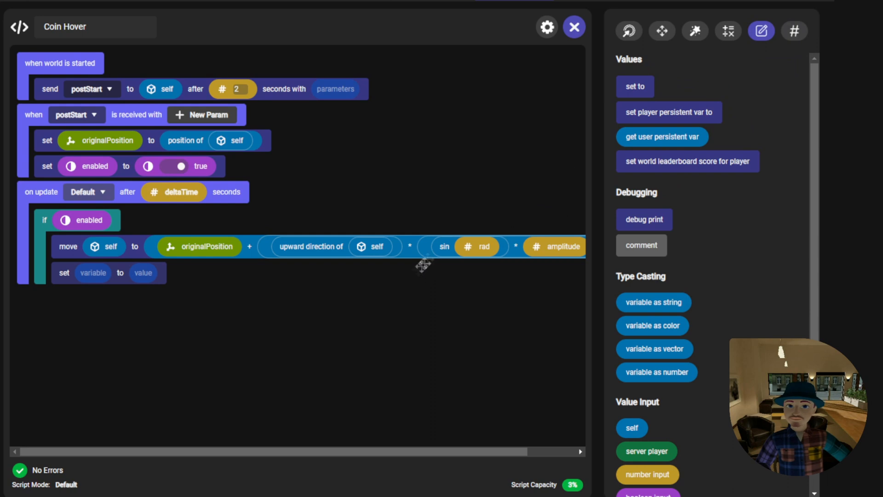
click(794, 31)
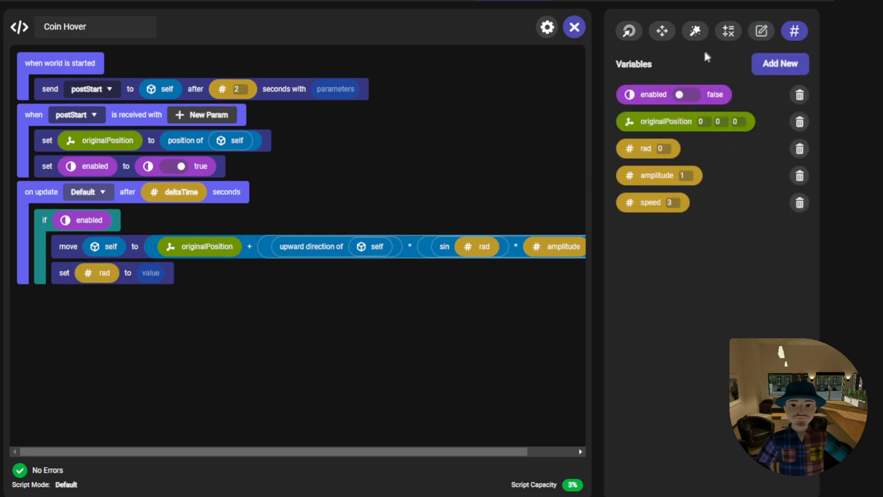
click(728, 30)
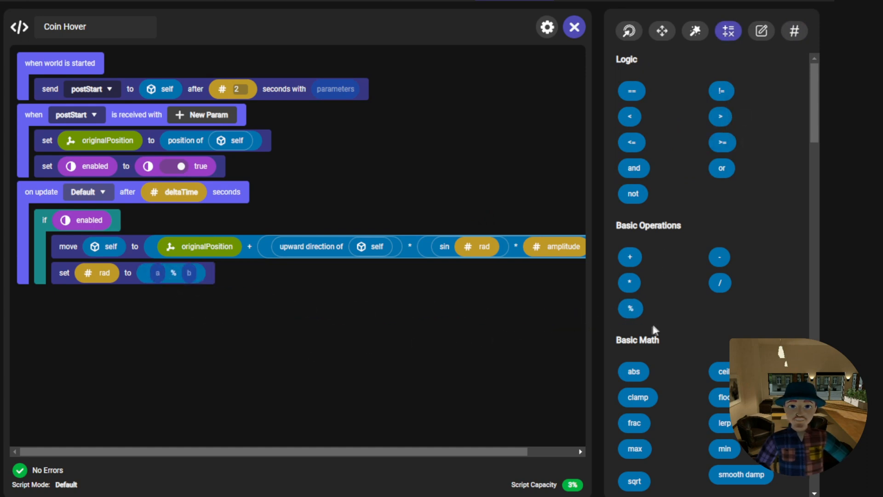
mouse_move(631, 299)
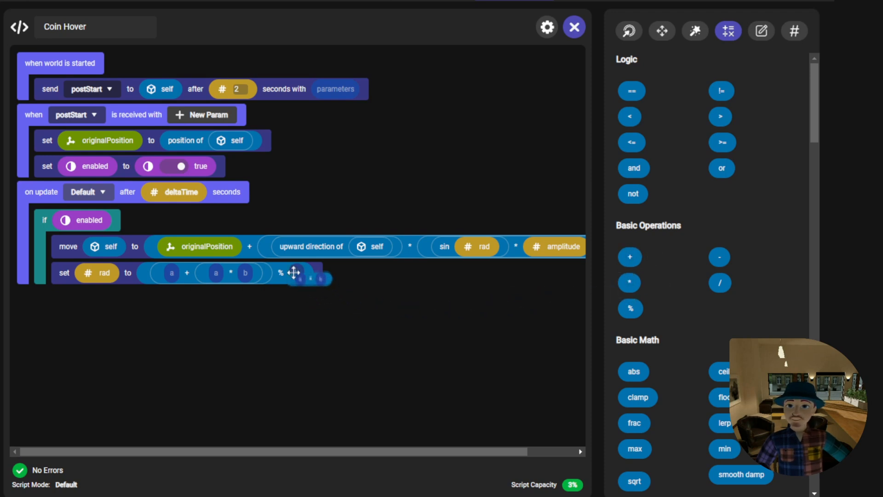
drag(293, 273, 324, 273)
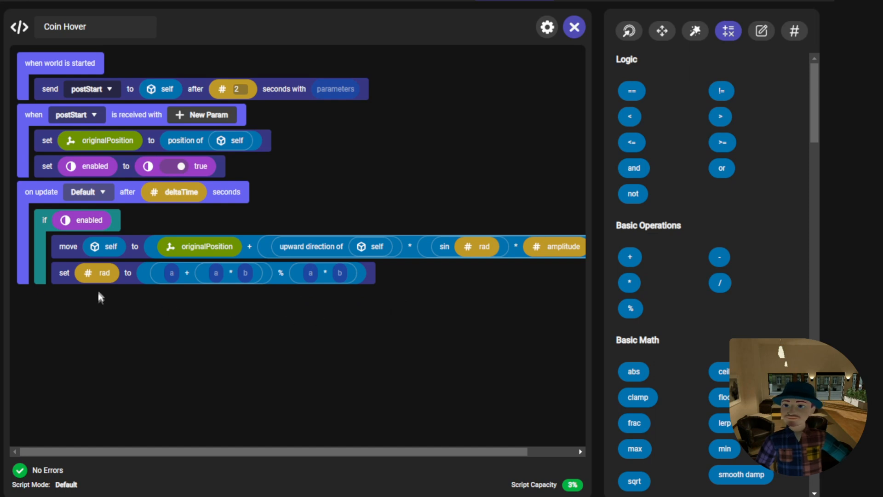
mouse_move(698, 71)
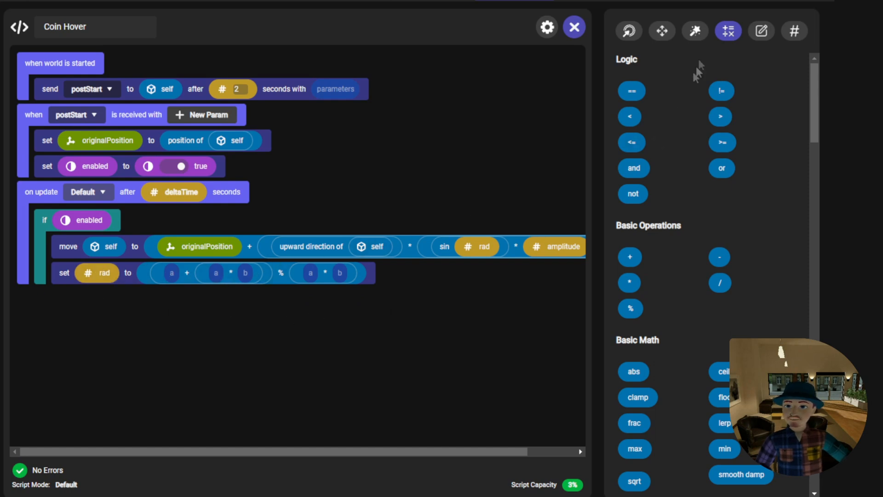
- Fill the expression so rad becomes (rad + speed * deltaTime) % (pi * 2)
click(794, 31)
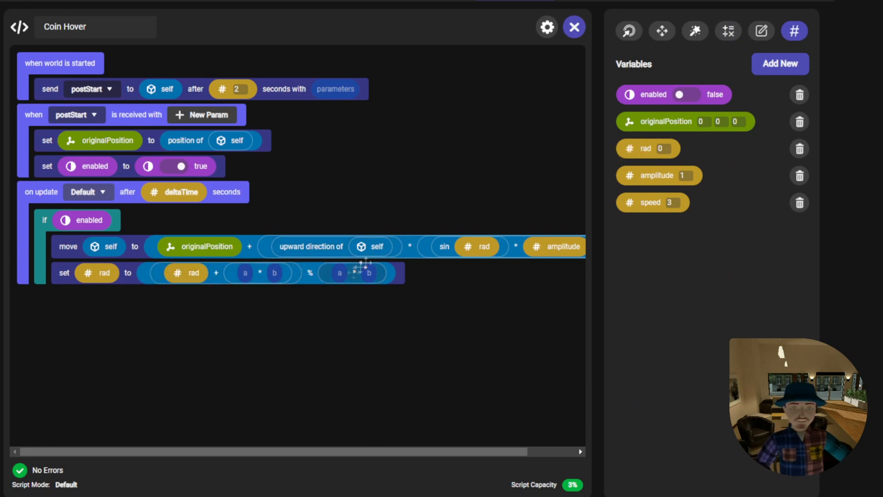
mouse_move(653, 203)
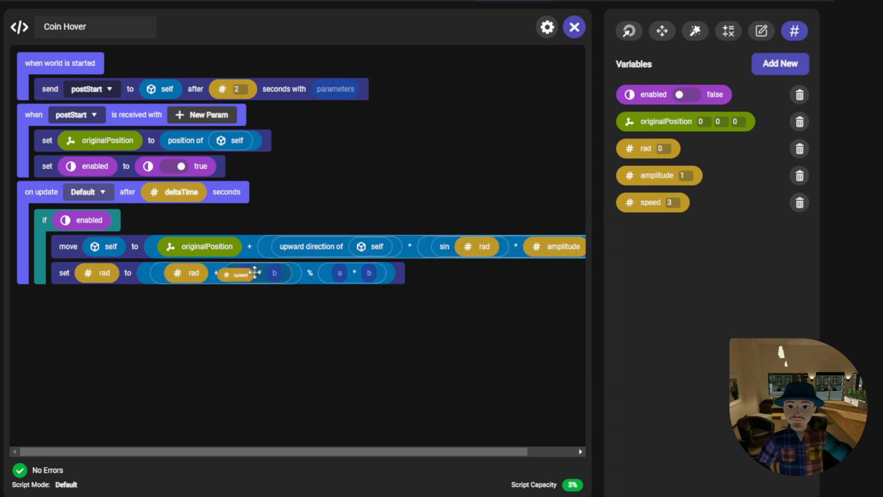
drag(236, 276, 265, 273)
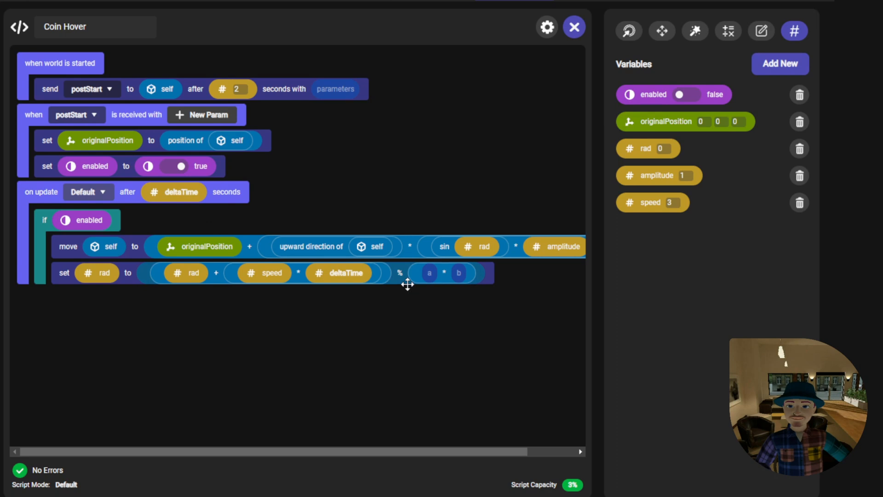
click(761, 31)
text(2)
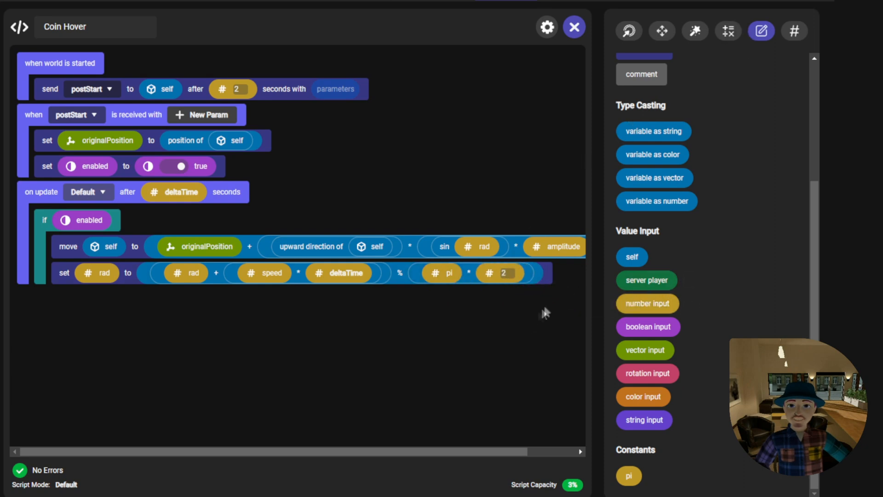
mouse_move(558, 292)
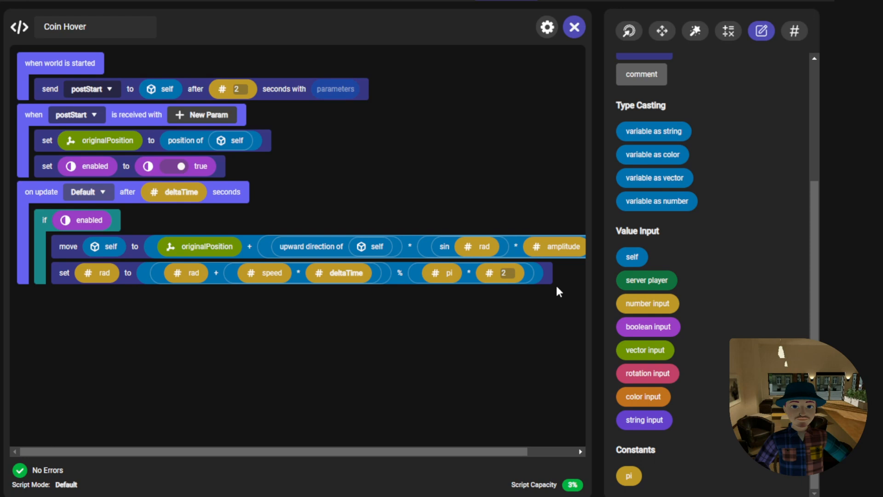
mouse_move(534, 295)
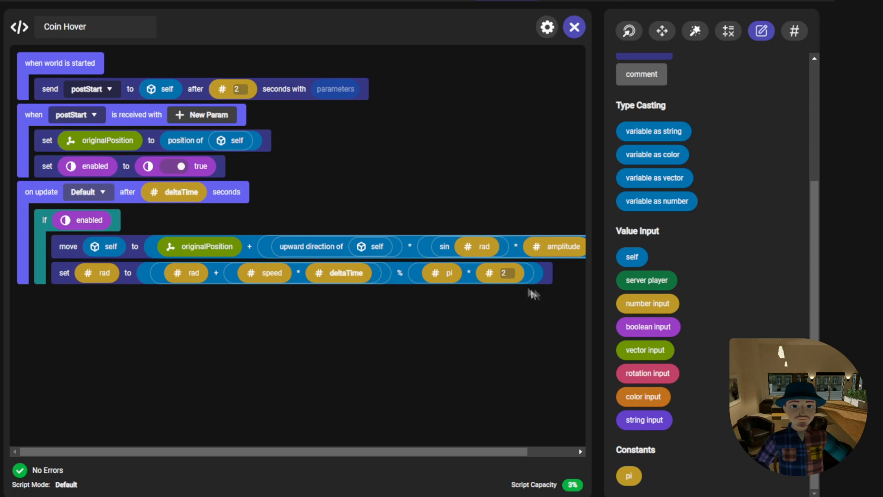
mouse_move(535, 298)
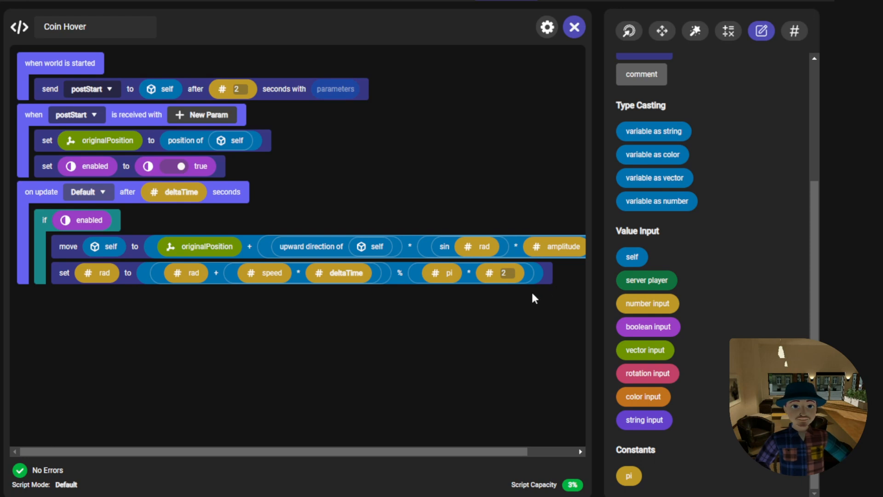
mouse_move(537, 305)
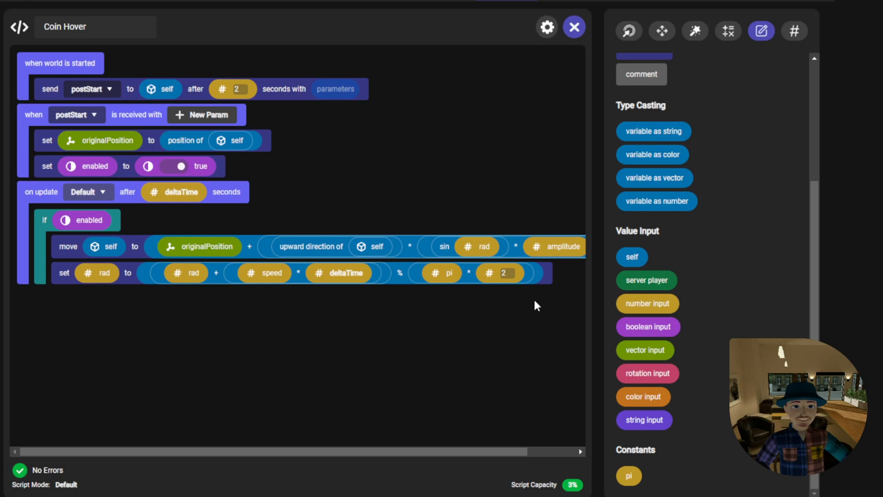
mouse_move(461, 315)
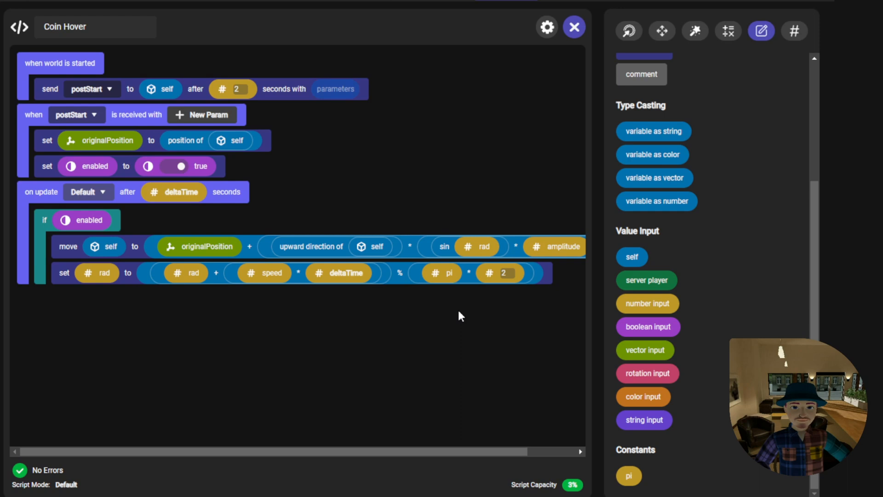
mouse_move(663, 34)
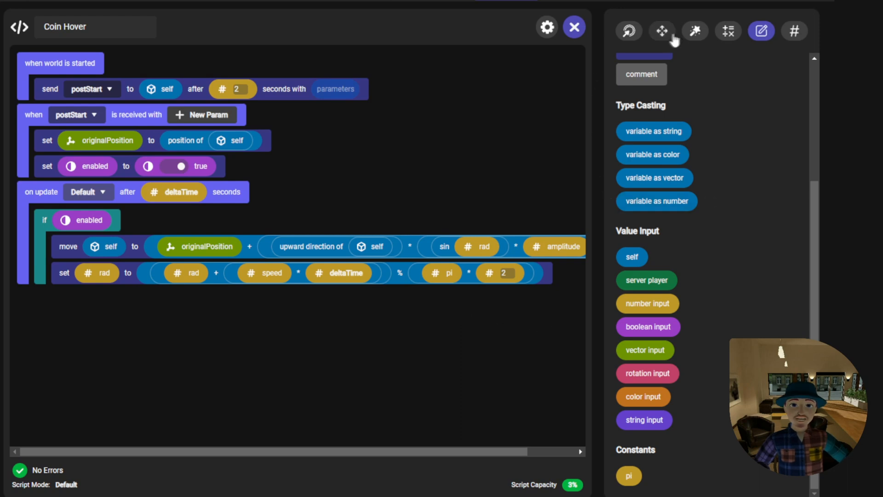
- Add a rotate block turning self by rotation (0, 20, 0) over 1 second each update
click(662, 31)
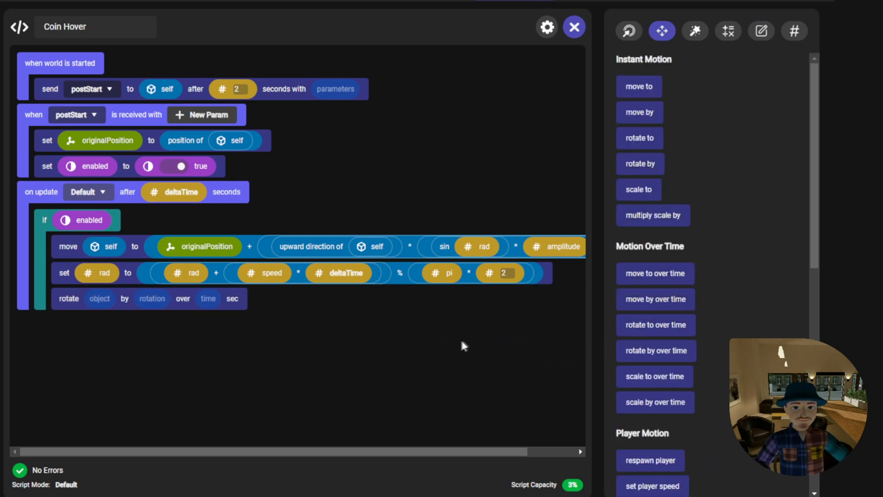
mouse_move(418, 350)
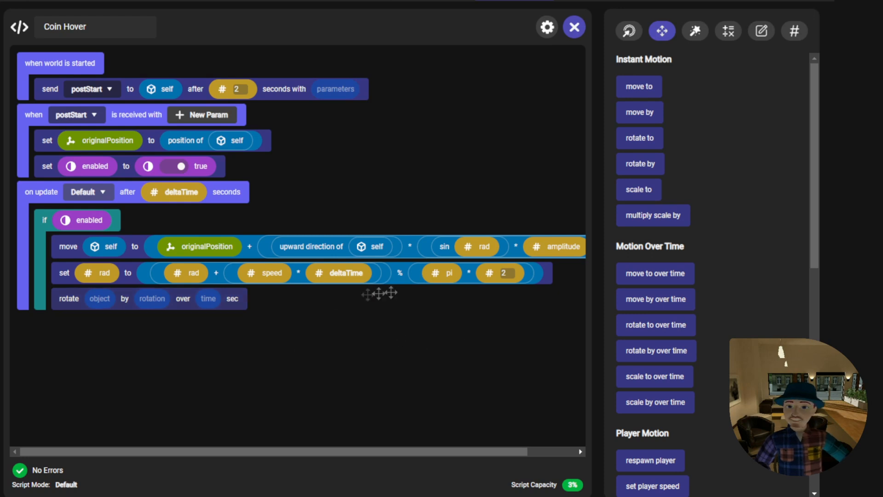
click(761, 31)
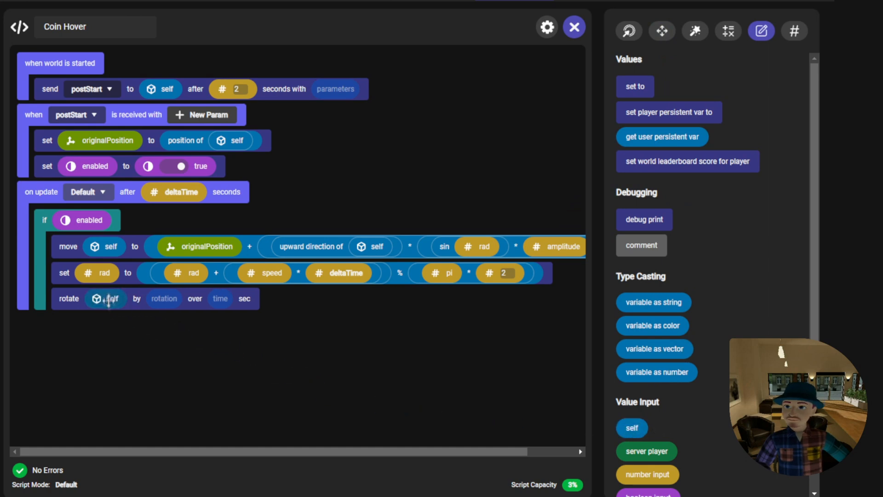
scroll(down, 3)
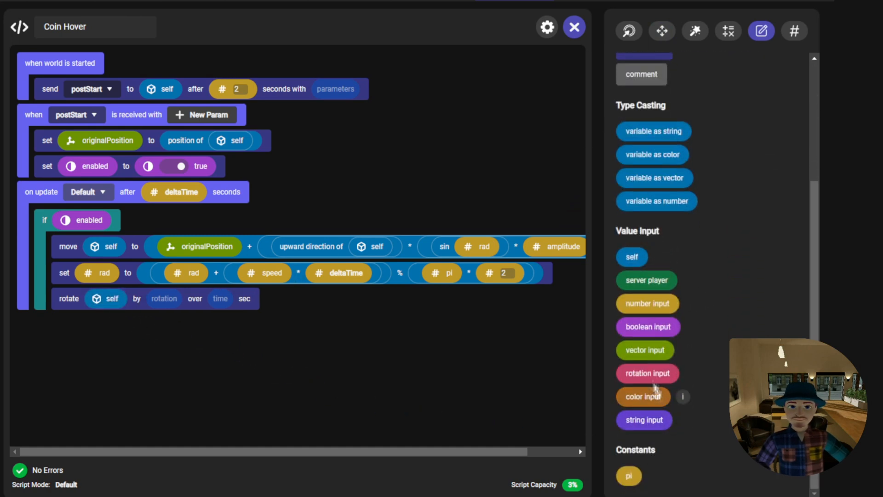
click(647, 373)
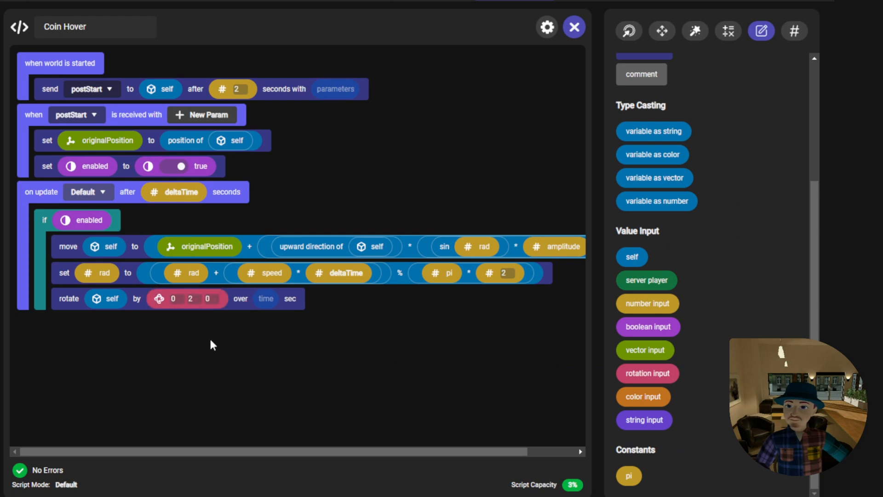
mouse_move(202, 320)
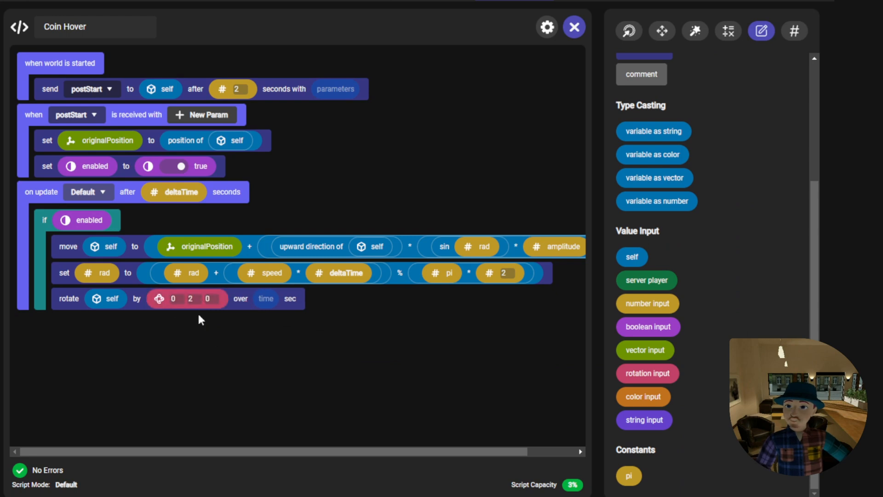
text(250)
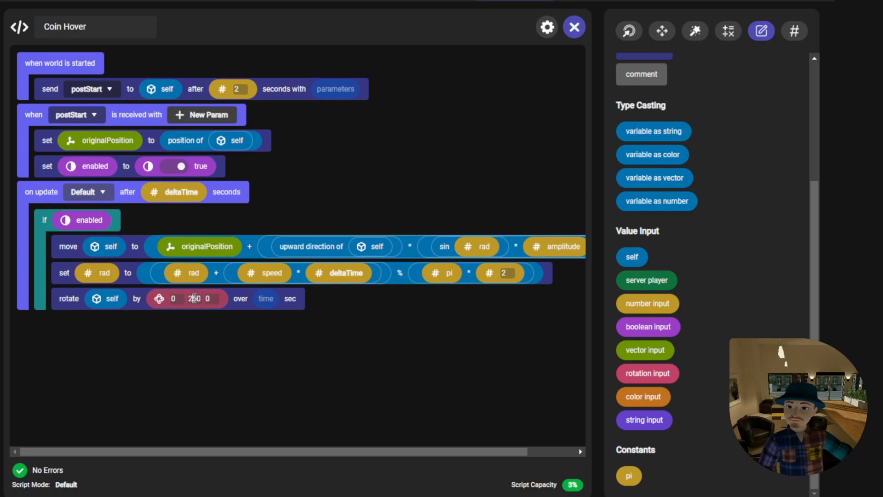
text(20)
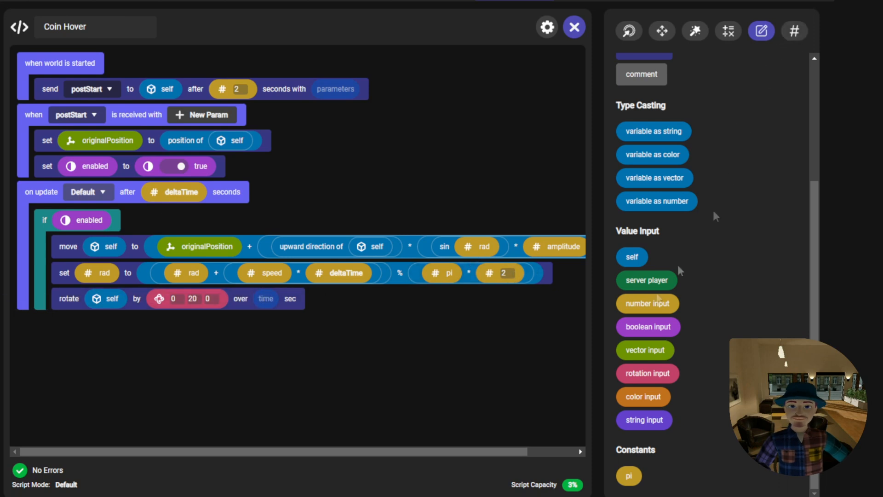
click(266, 298)
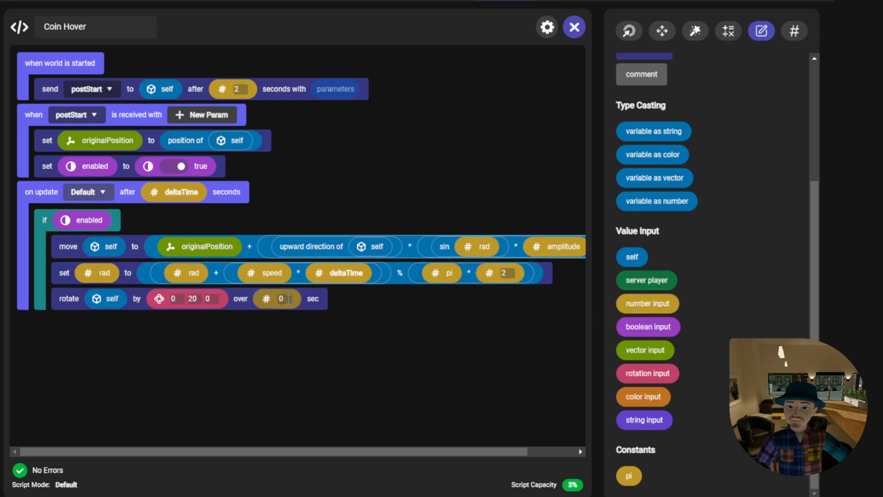
text(1)
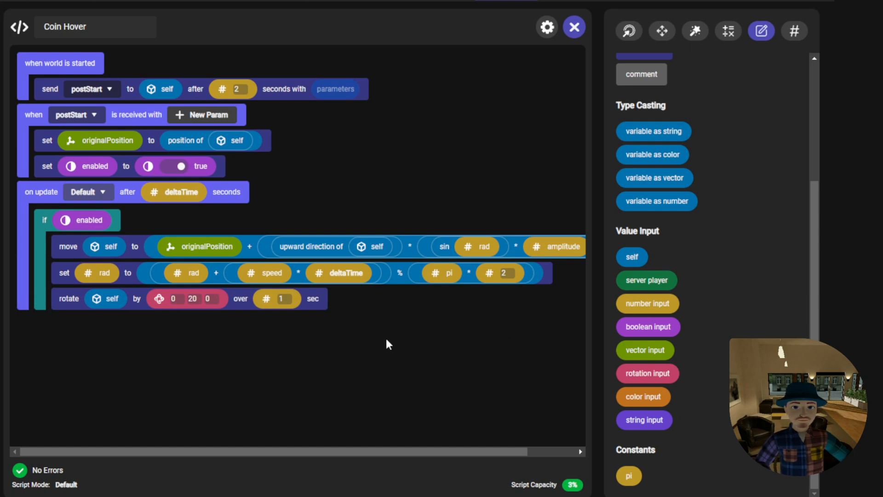
mouse_move(482, 355)
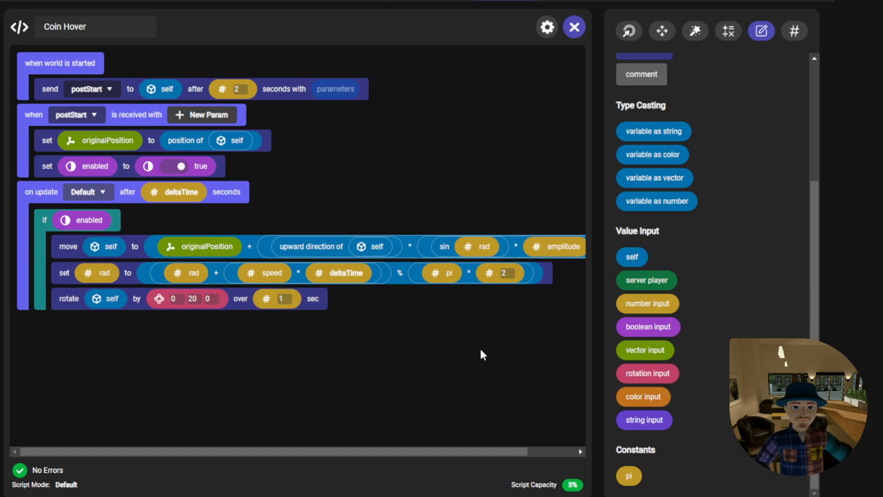
mouse_move(363, 336)
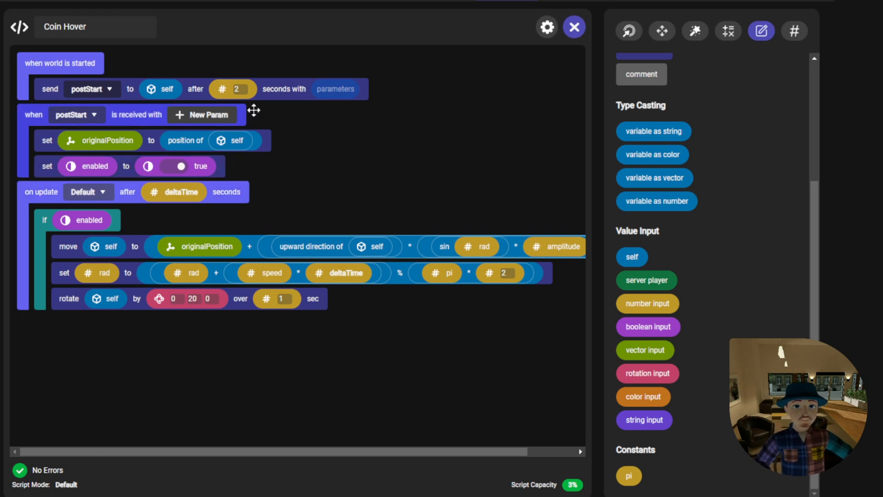
mouse_move(244, 115)
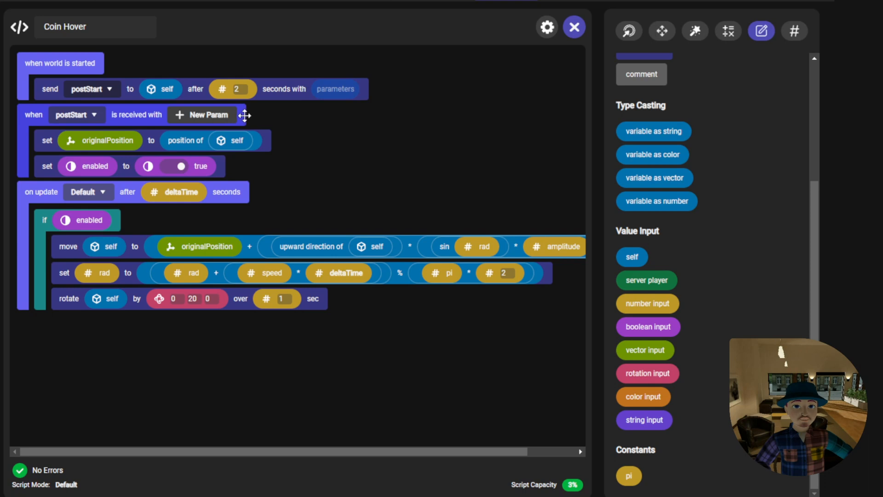
mouse_move(248, 145)
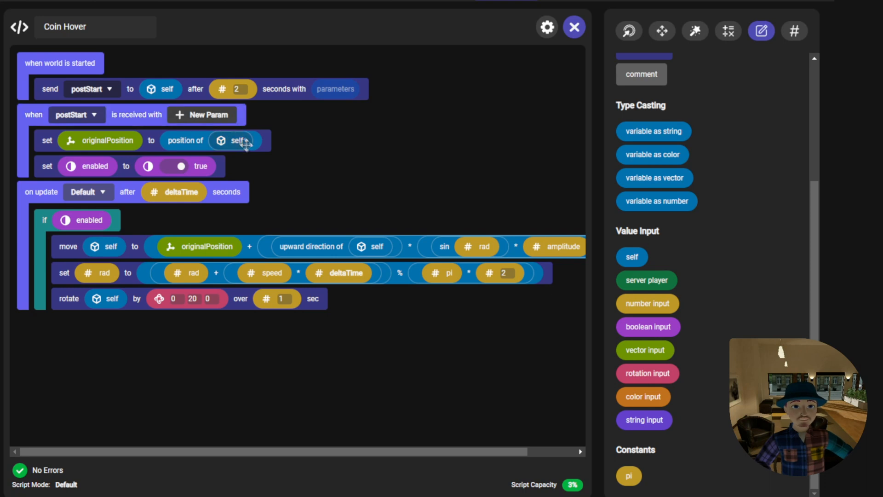
mouse_move(260, 113)
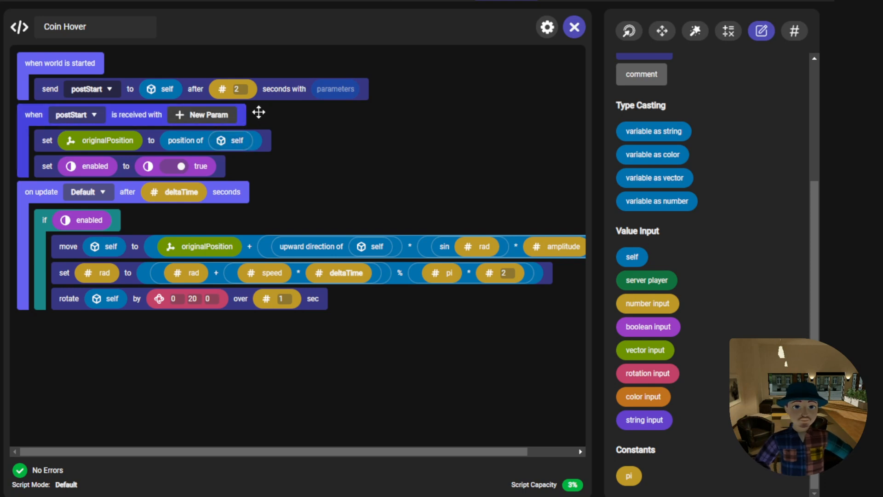
mouse_move(285, 133)
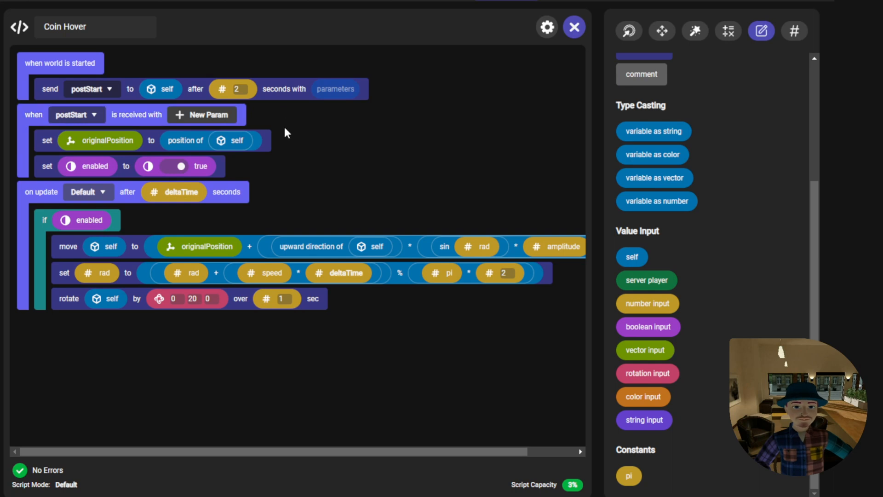
mouse_move(281, 136)
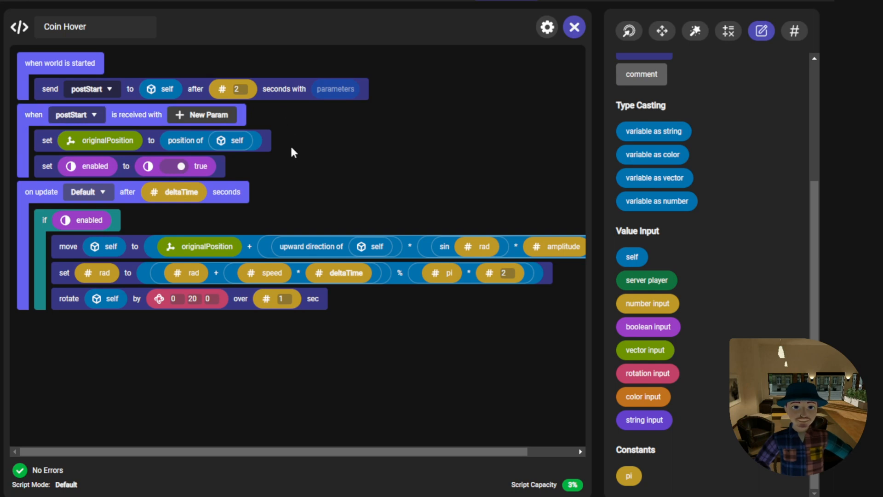
mouse_move(305, 181)
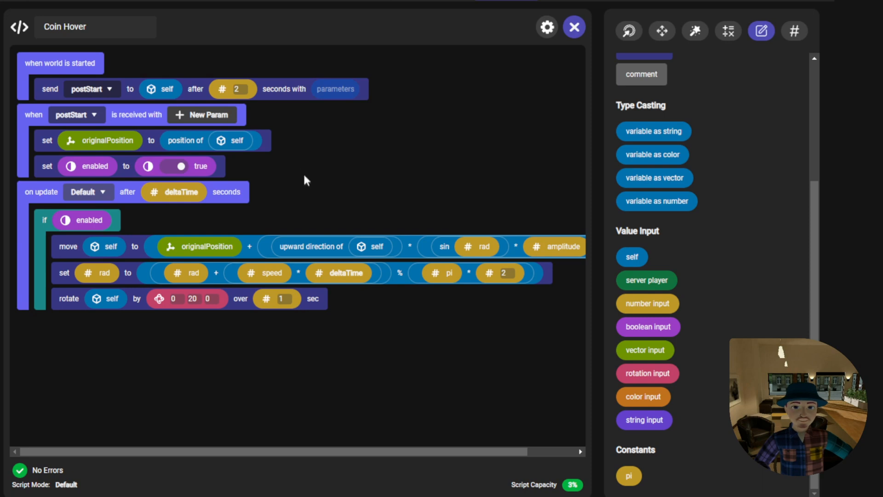